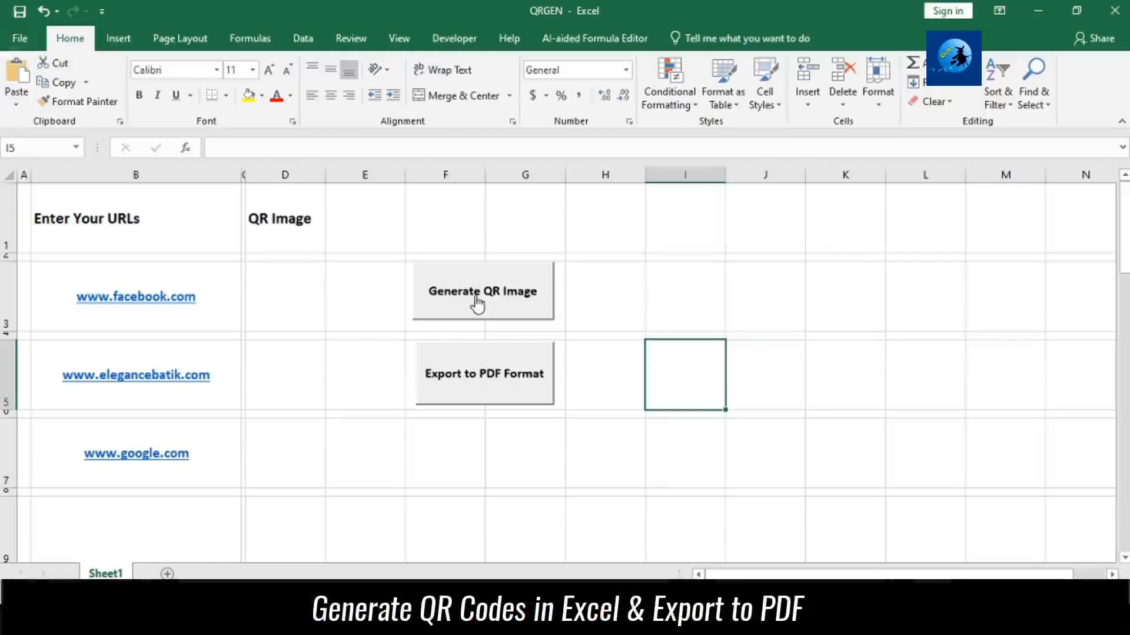
Run the Generate QR Image button to place a QR code beside each listed URL
click(482, 291)
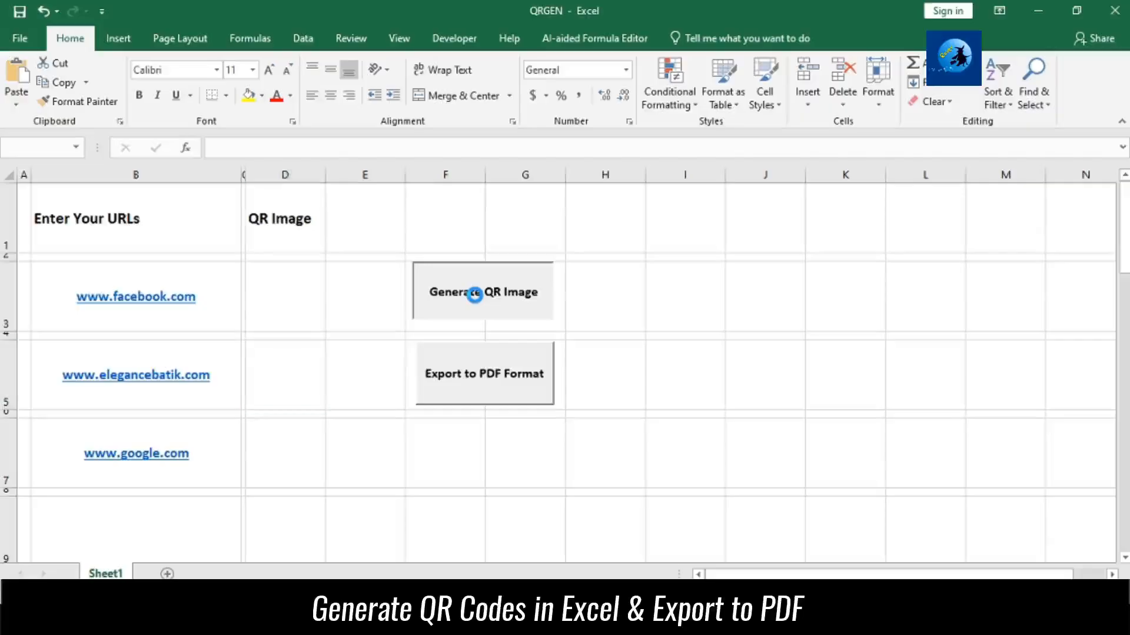
click(483, 292)
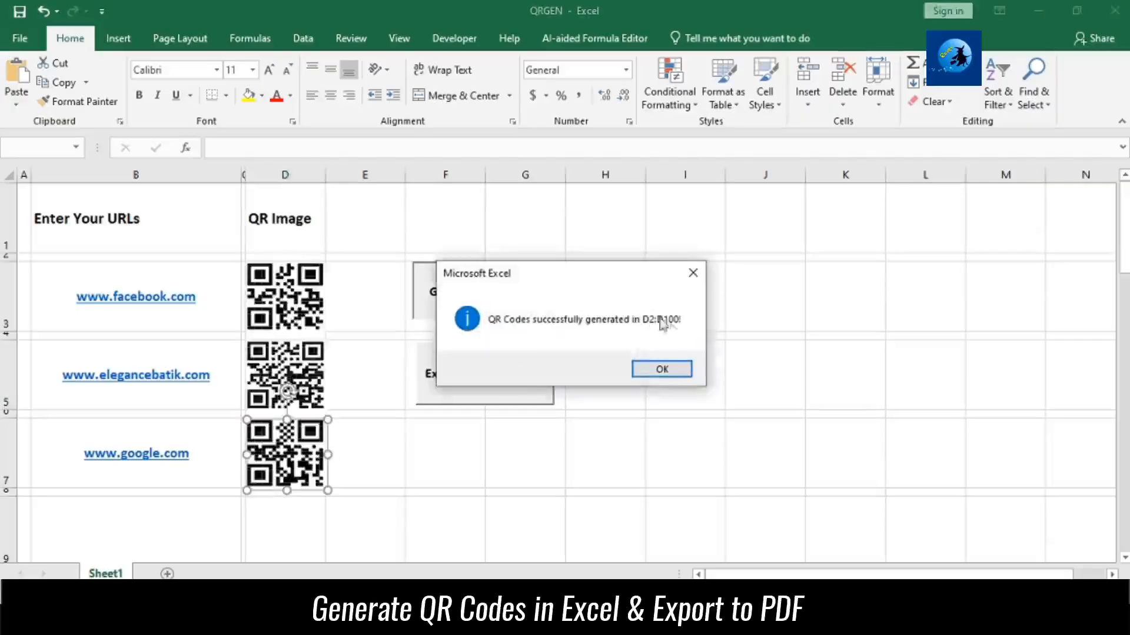
click(660, 369)
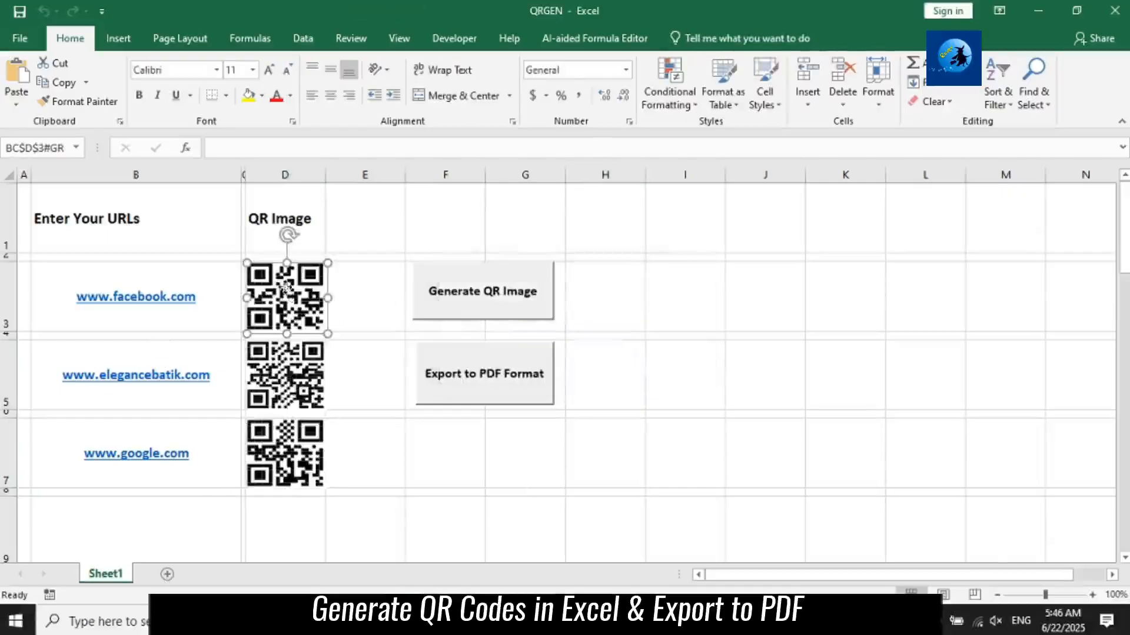
click(445, 452)
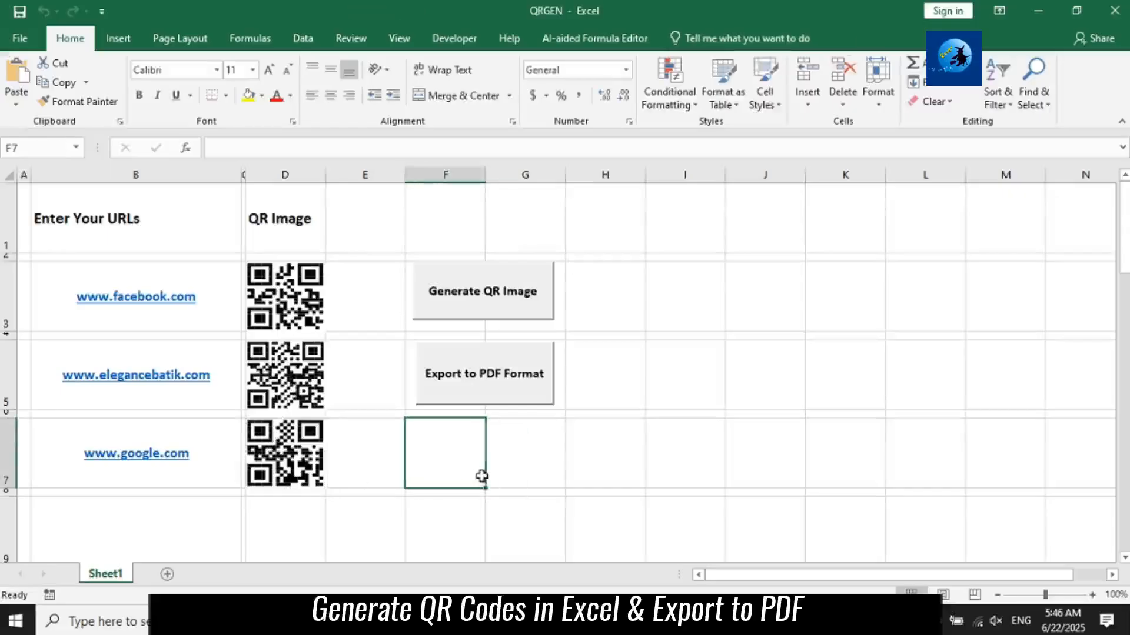
mouse_move(655, 360)
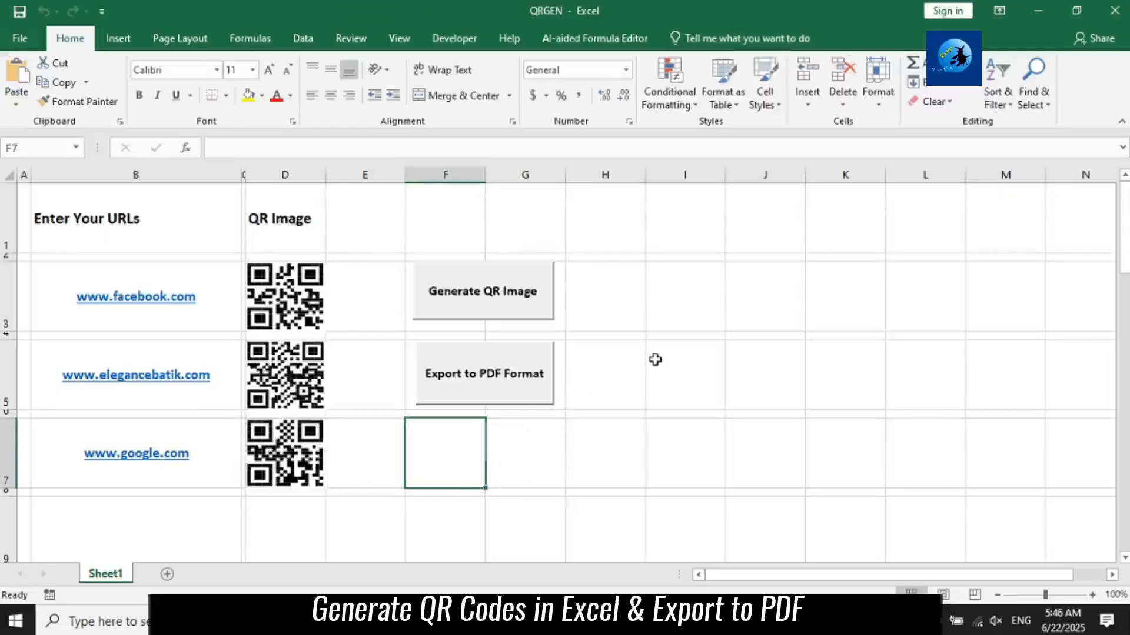
mouse_move(492, 381)
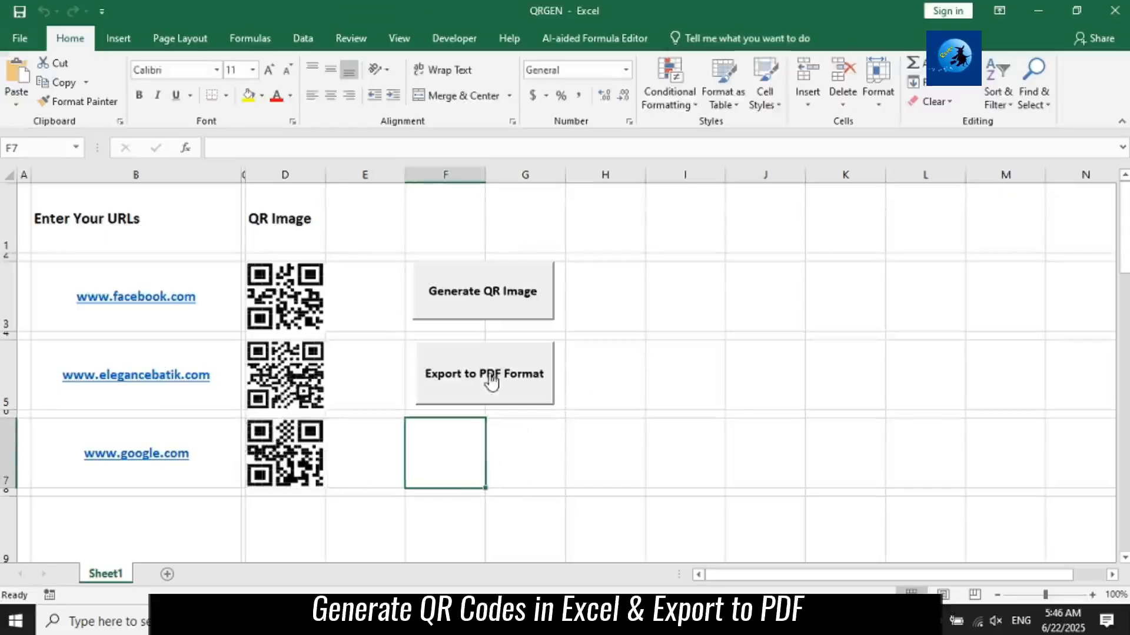
Run the Export to PDF Format button and acknowledge its message
click(484, 374)
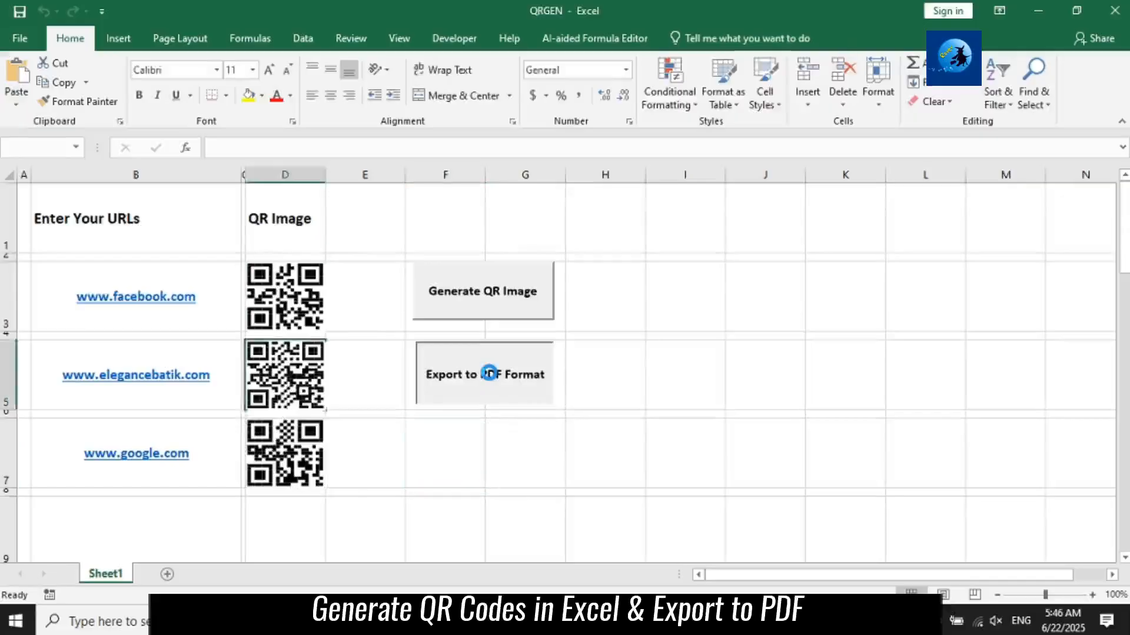
click(483, 291)
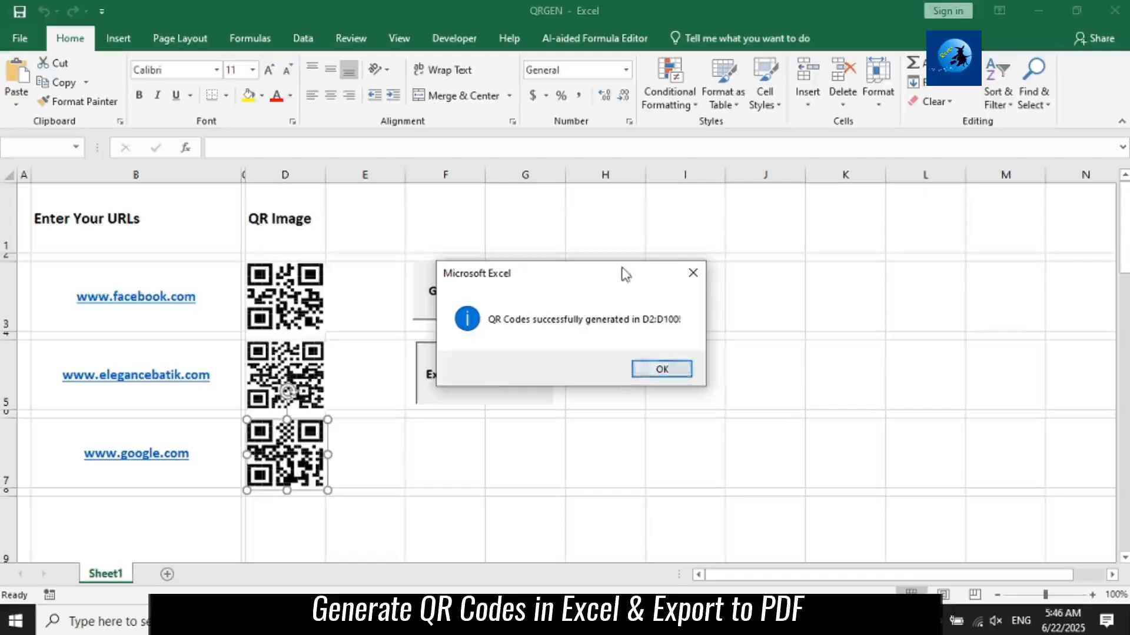
click(660, 369)
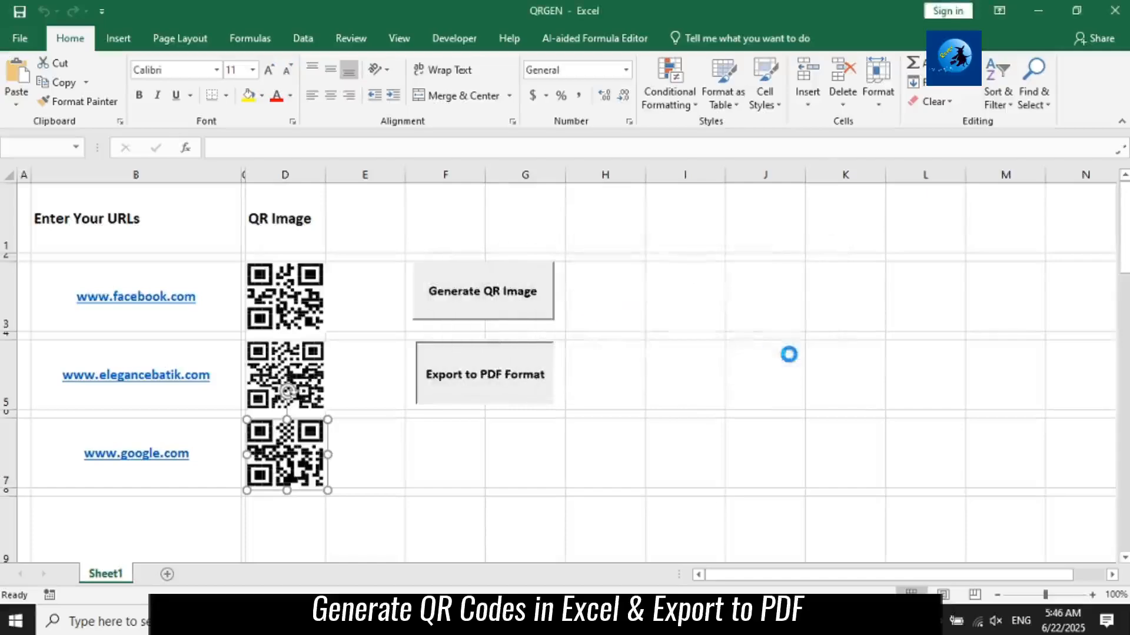
click(484, 374)
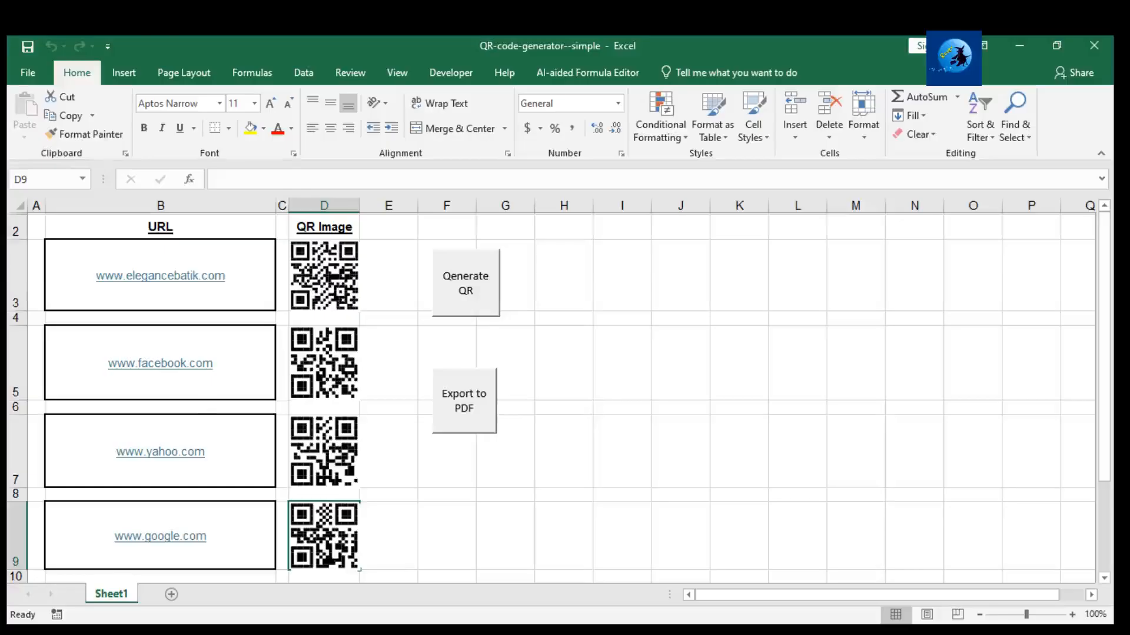
Bring up the Windows Start menu after reviewing the finished QR code sheet
click(11, 622)
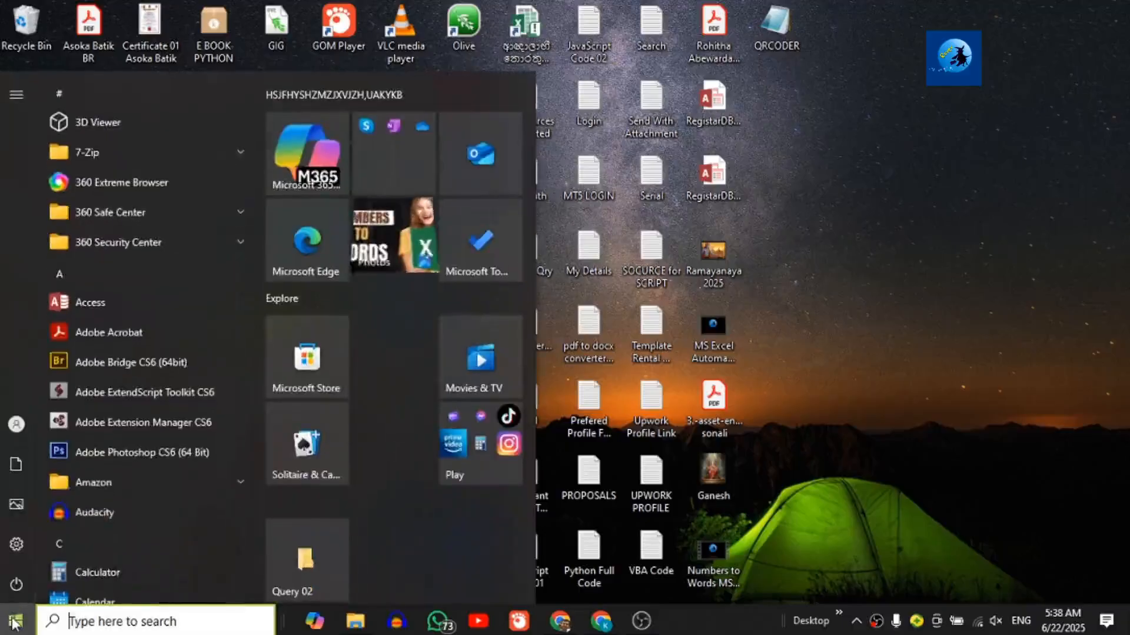
Search 'MS' in Start, launch Excel with a blank workbook and go to its File pages
text(MS)
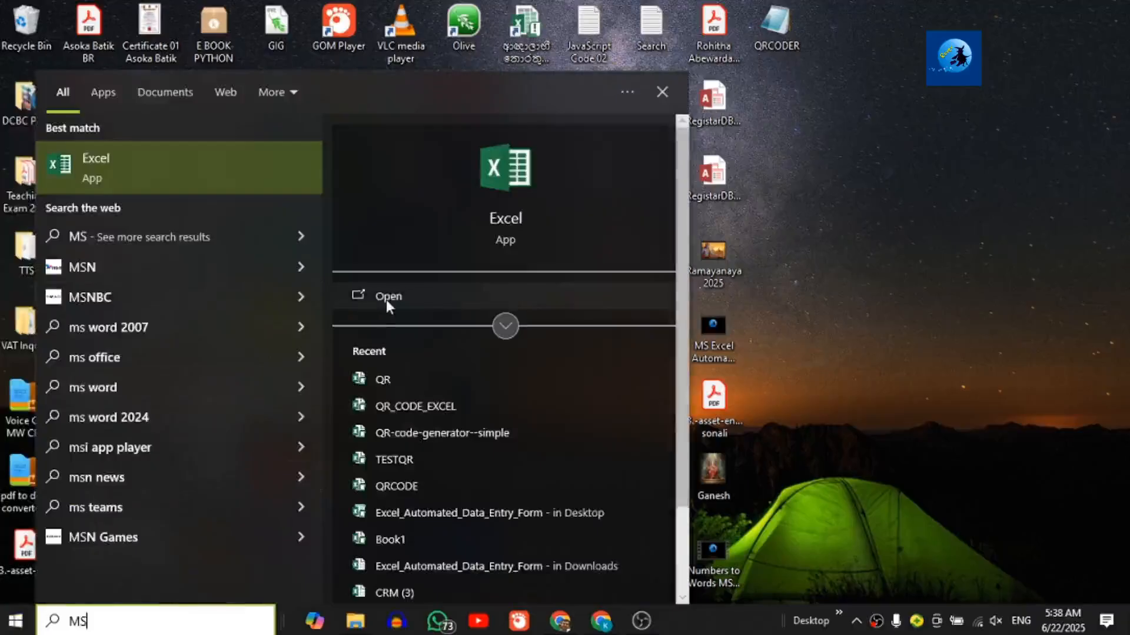
click(387, 297)
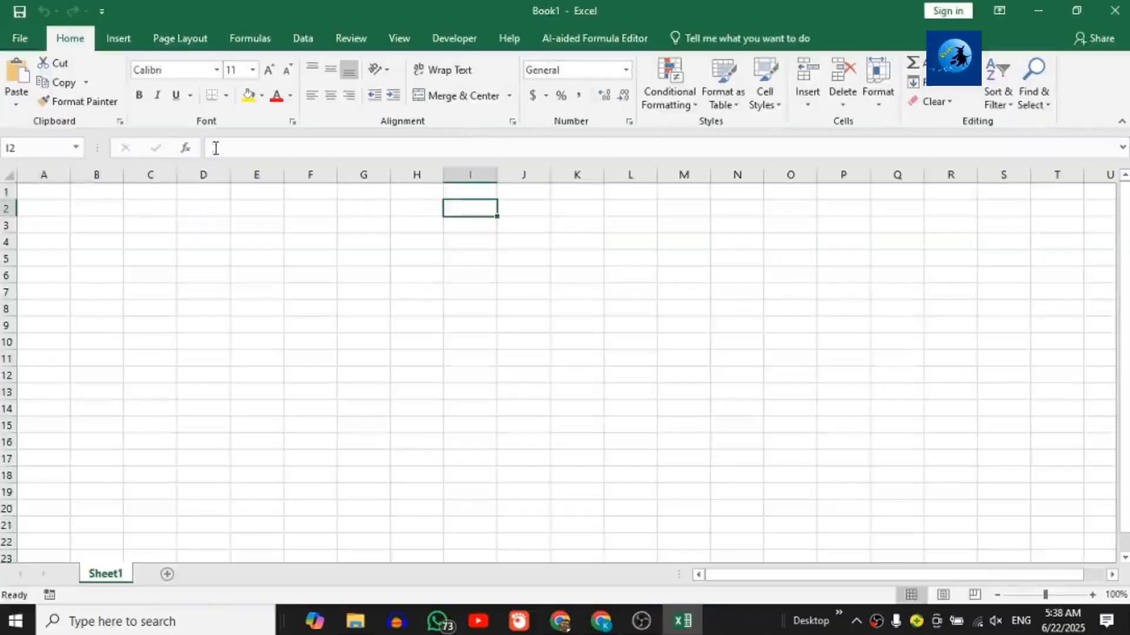
click(19, 37)
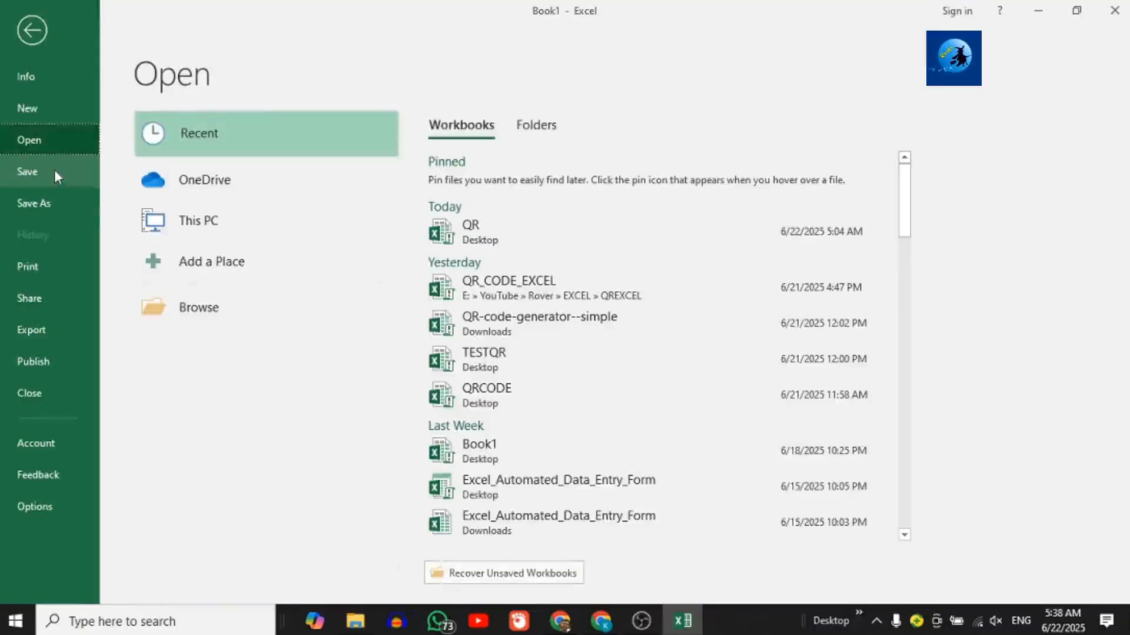
Save the workbook to the Desktop as QRGEN in Excel Macro-Enabled Workbook format
click(34, 203)
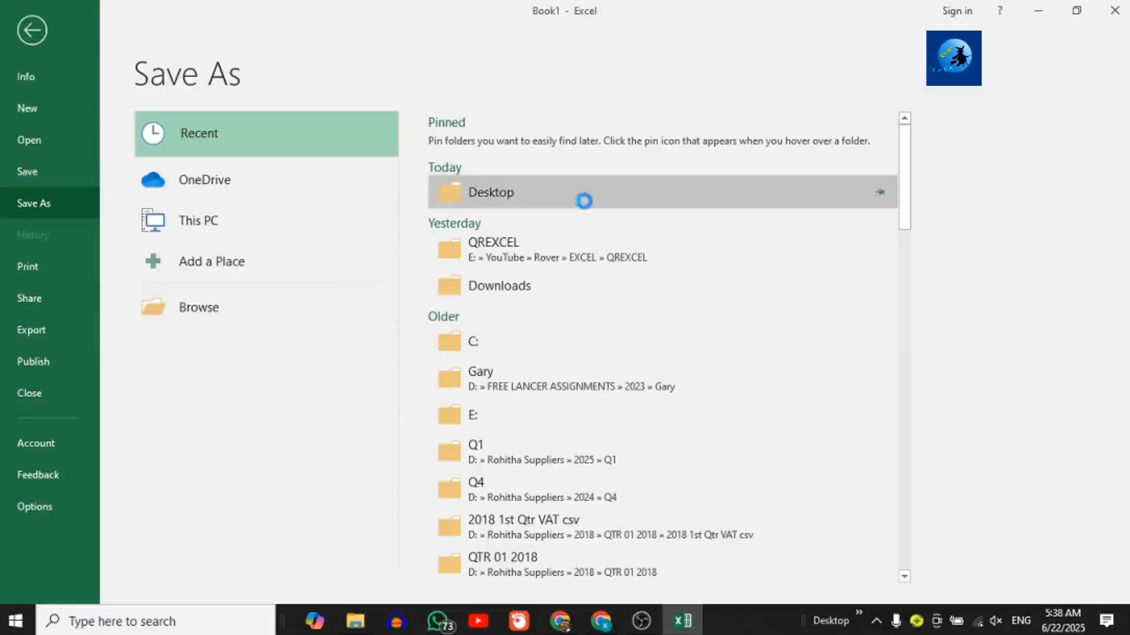
click(490, 192)
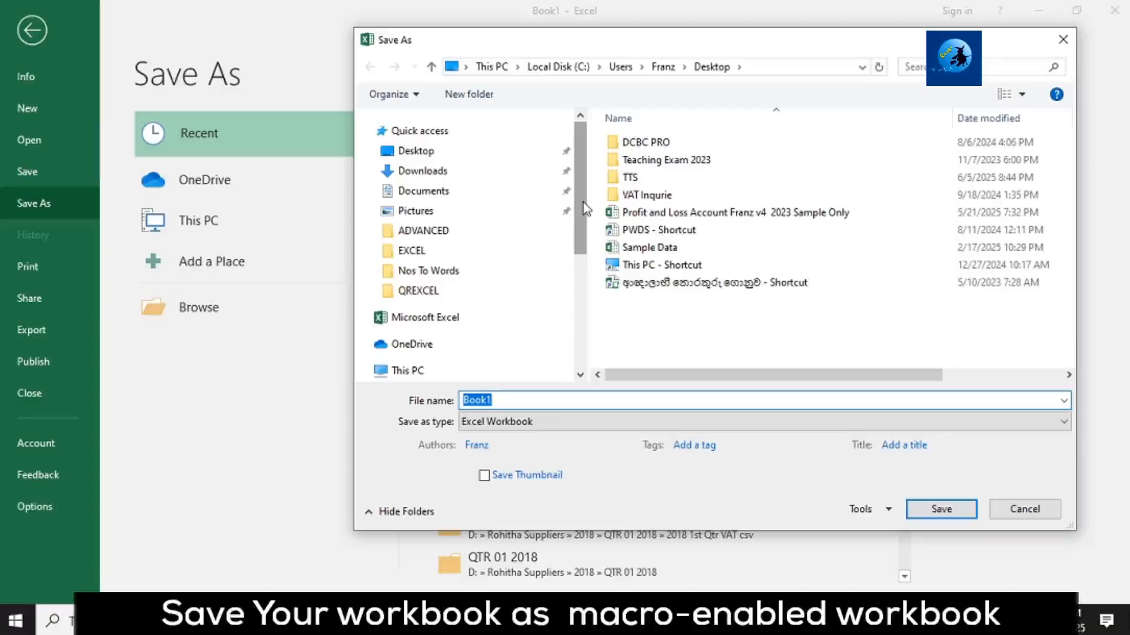
text(QRGEN)
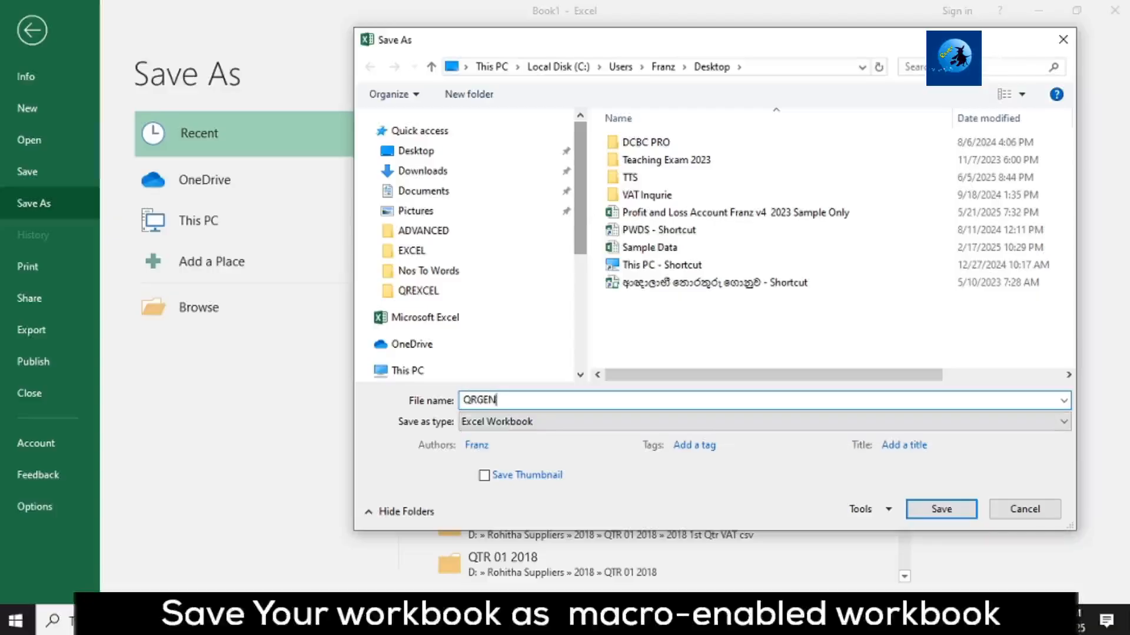
click(413, 151)
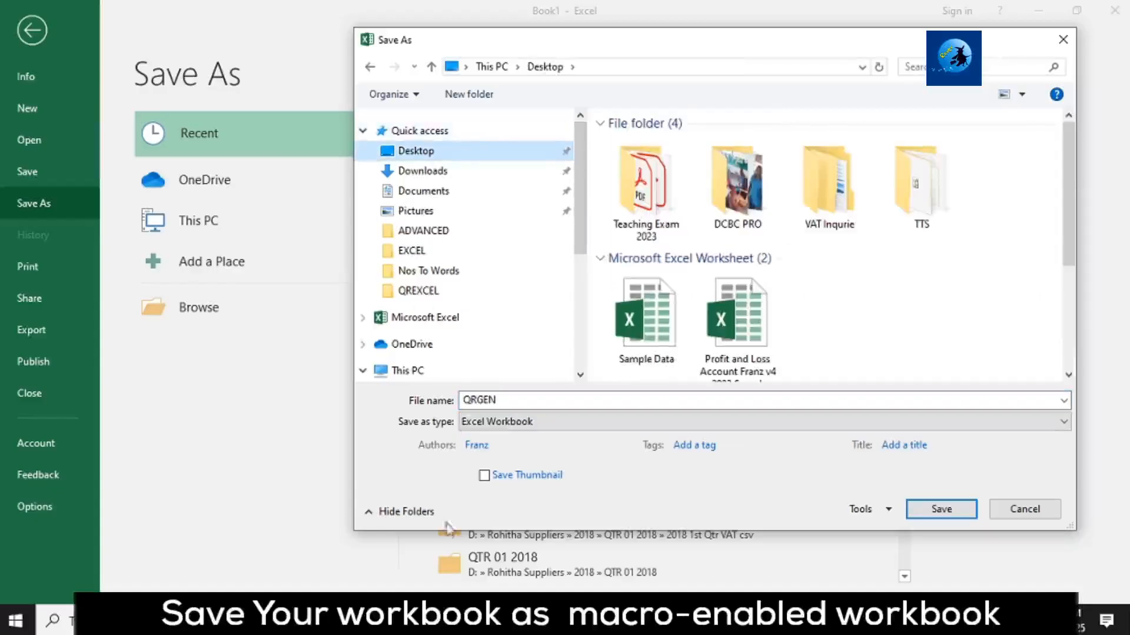
click(1064, 421)
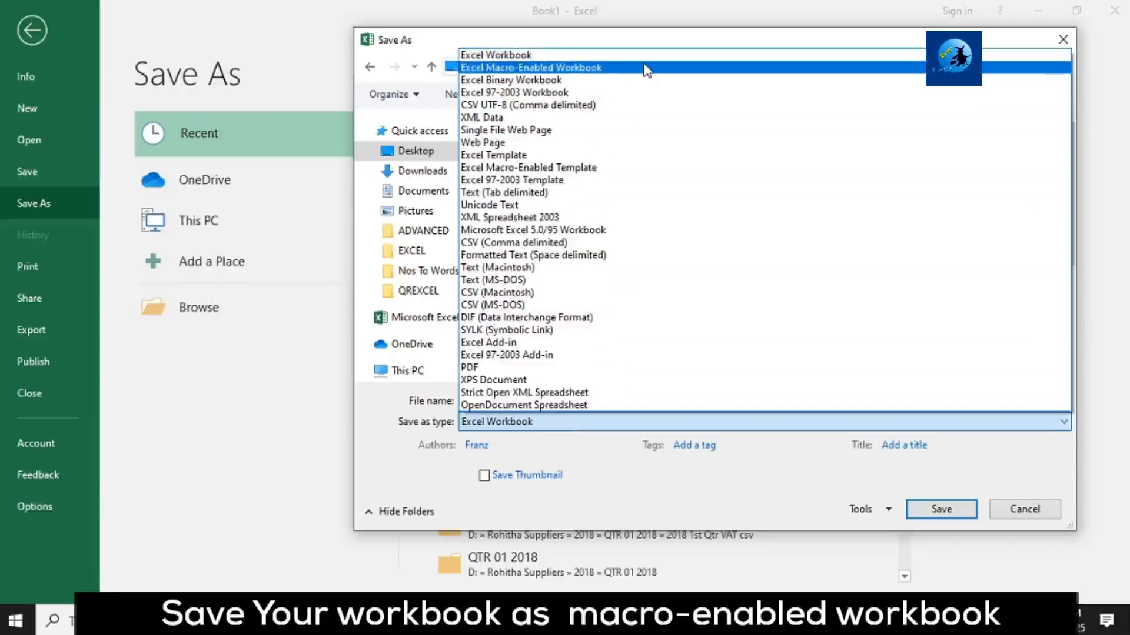
click(531, 67)
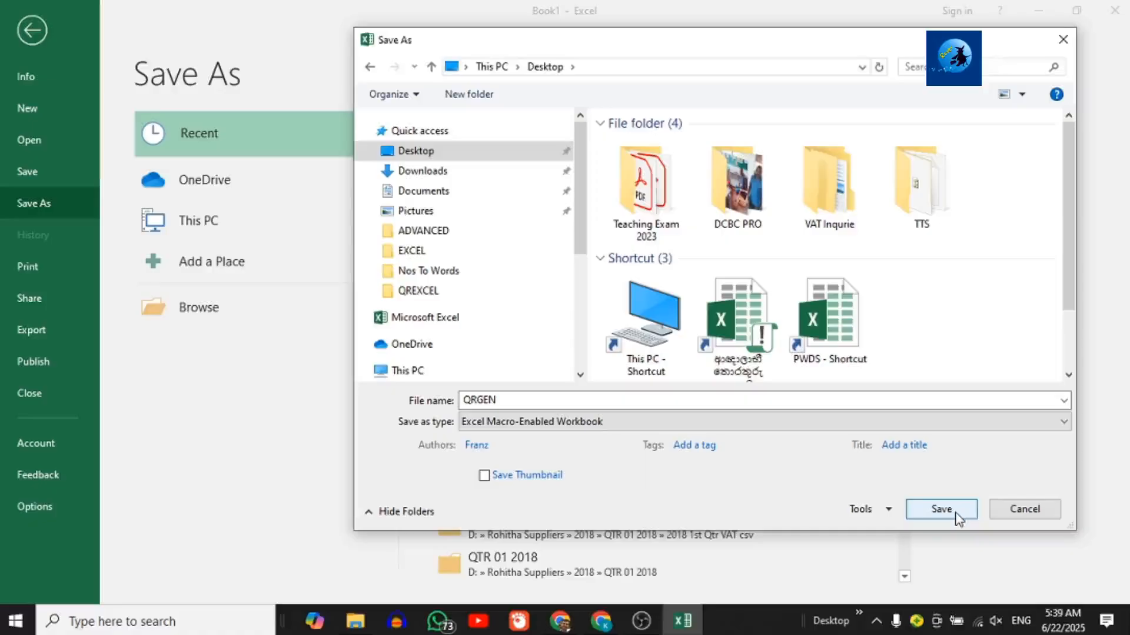
click(940, 509)
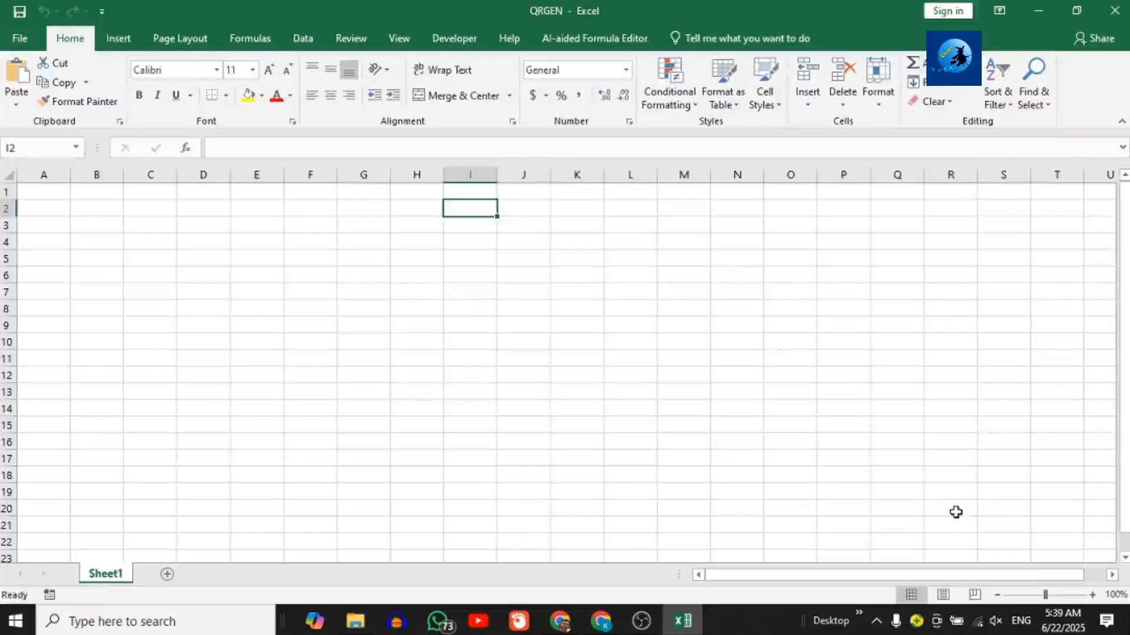
key(alt+f11)
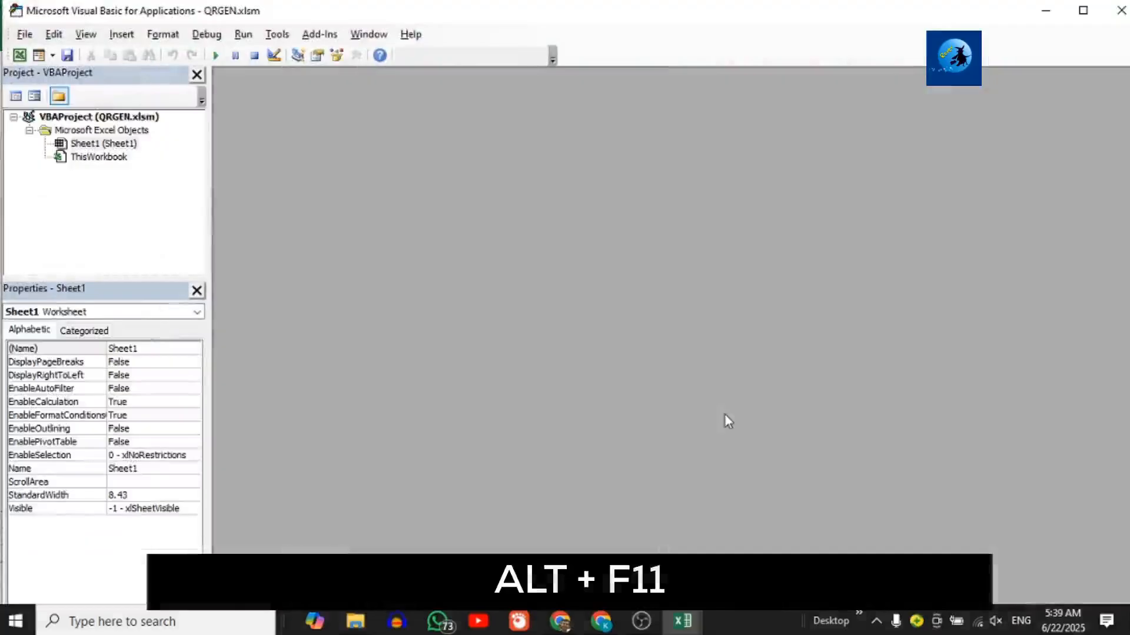
Import the QRCODER .bas file into the QRGEN VBA project
click(99, 116)
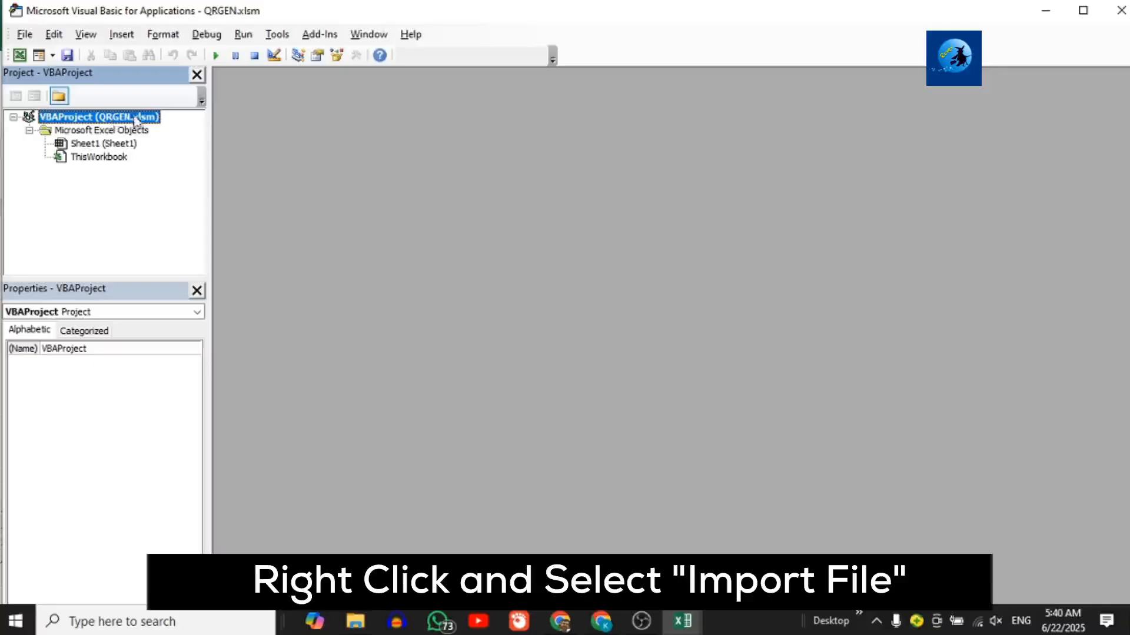
right_click(98, 116)
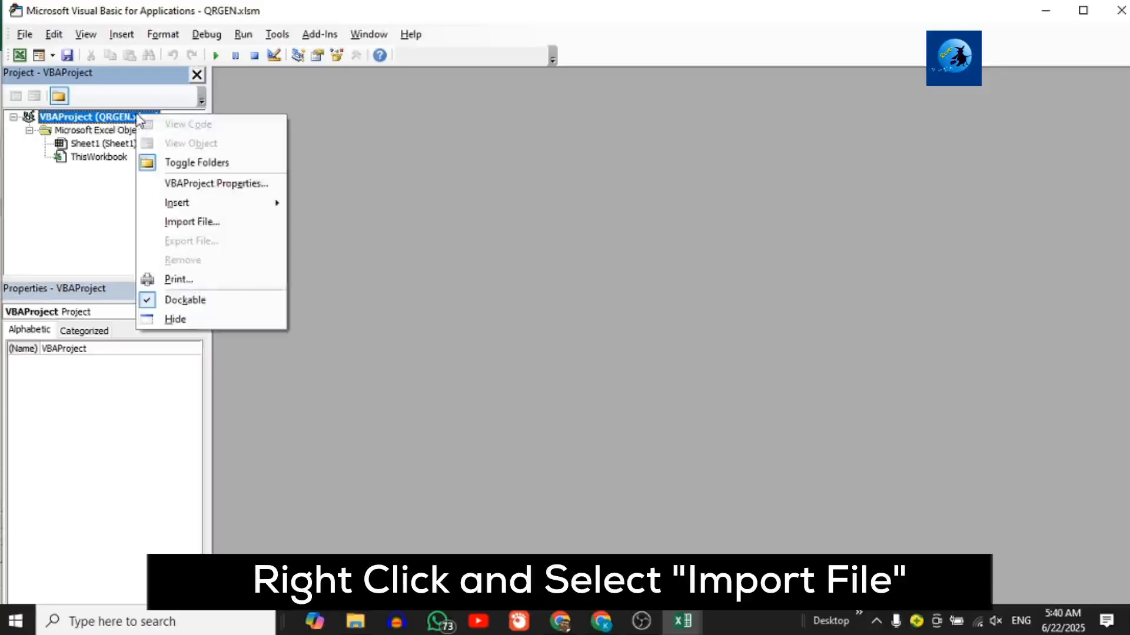
mouse_move(192, 221)
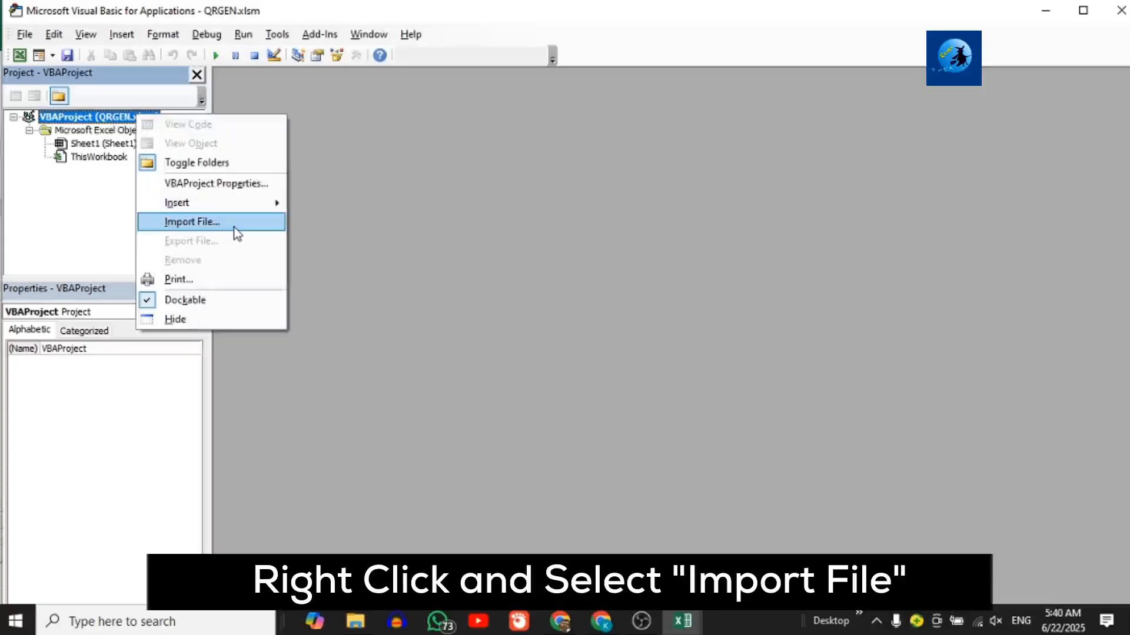
click(191, 221)
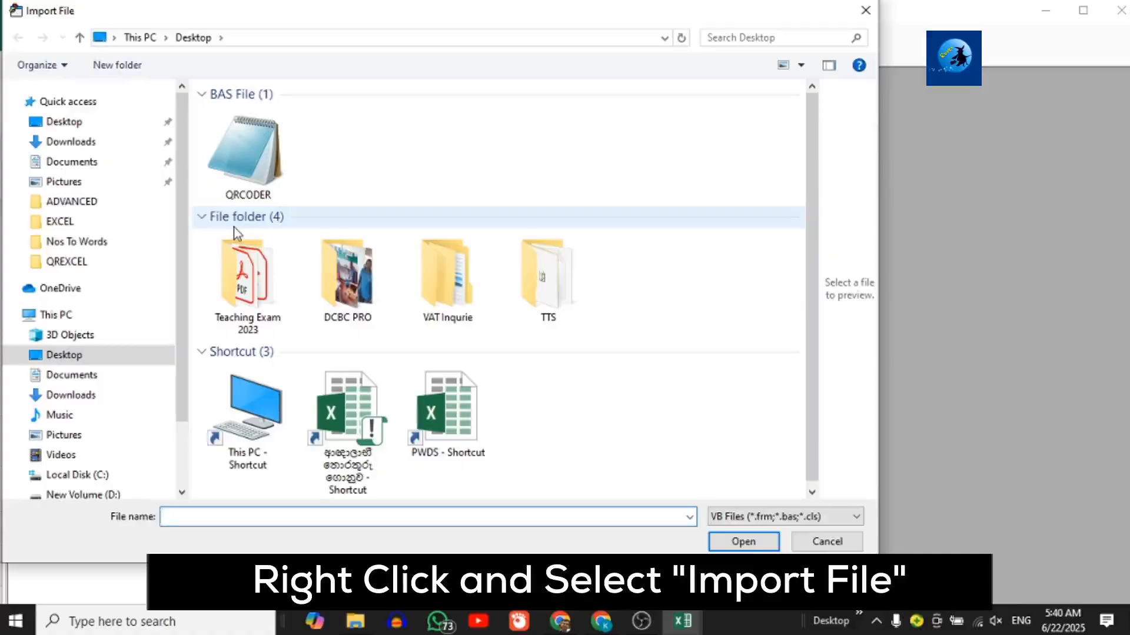
click(246, 155)
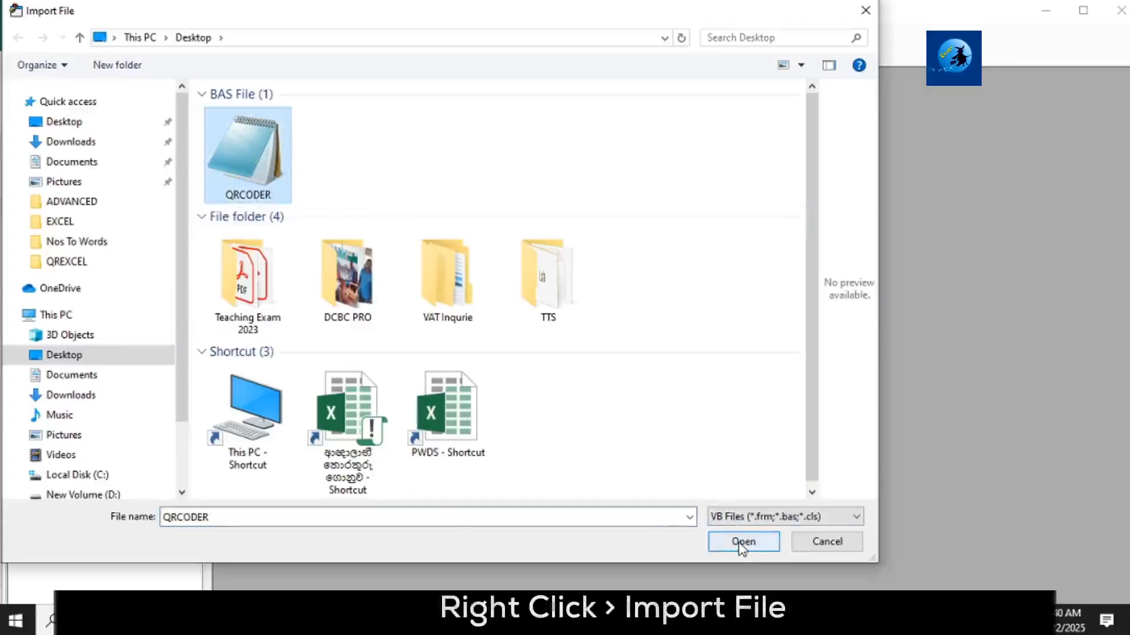
click(742, 541)
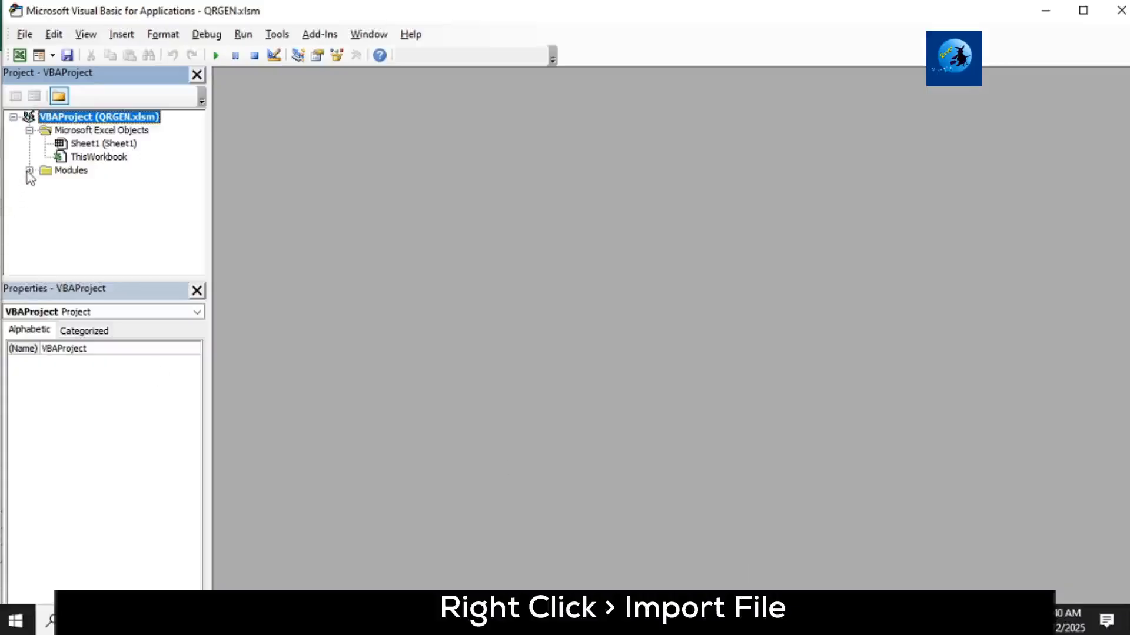
Expand Modules to confirm Module1 was imported and view its code
click(29, 171)
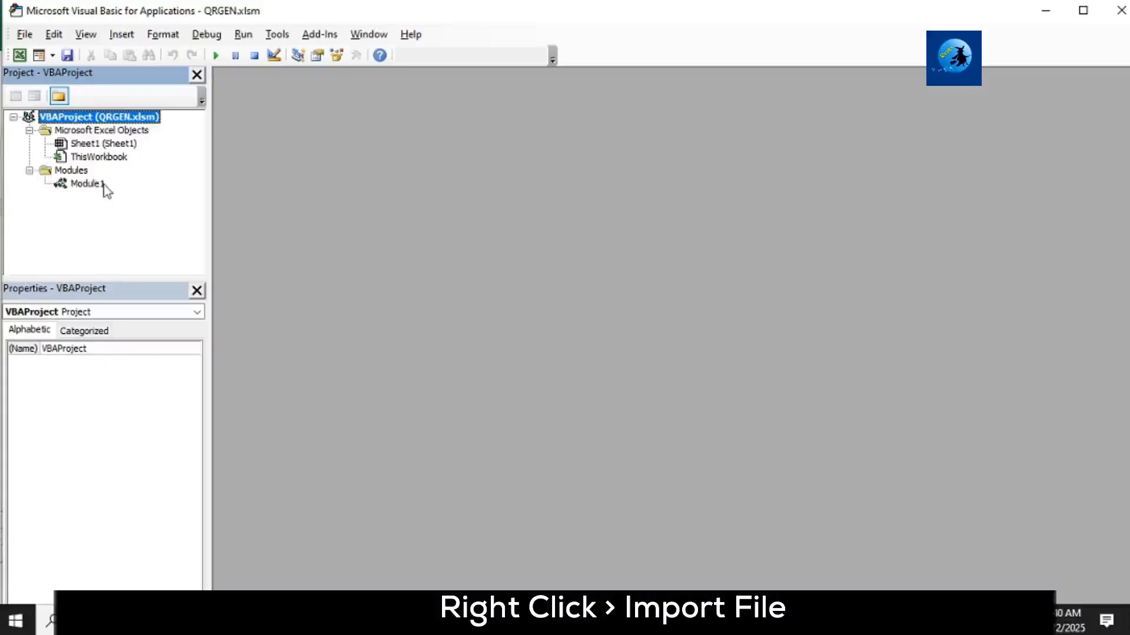
double_click(89, 184)
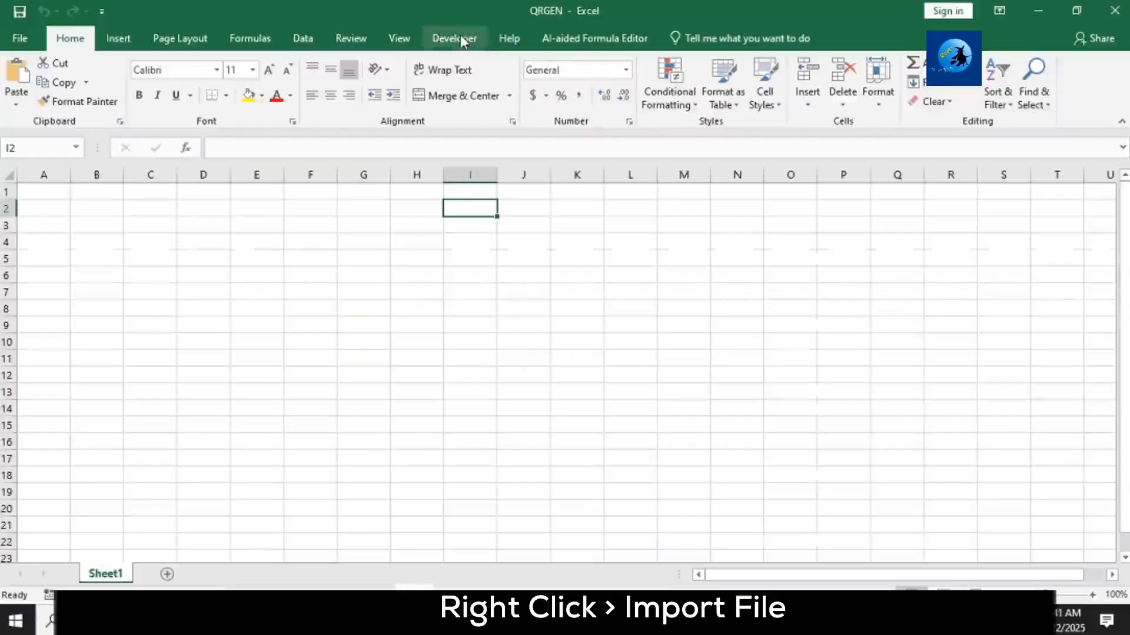
Run the CellArrangement macro from Developer > Macros to lay out the sheet
click(454, 37)
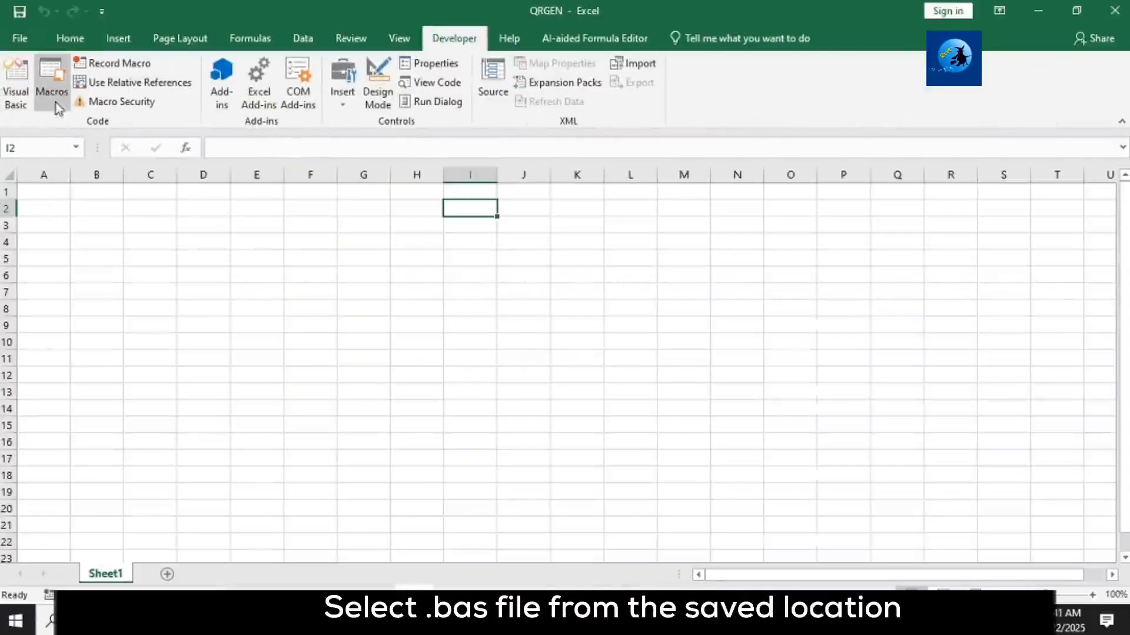
click(50, 84)
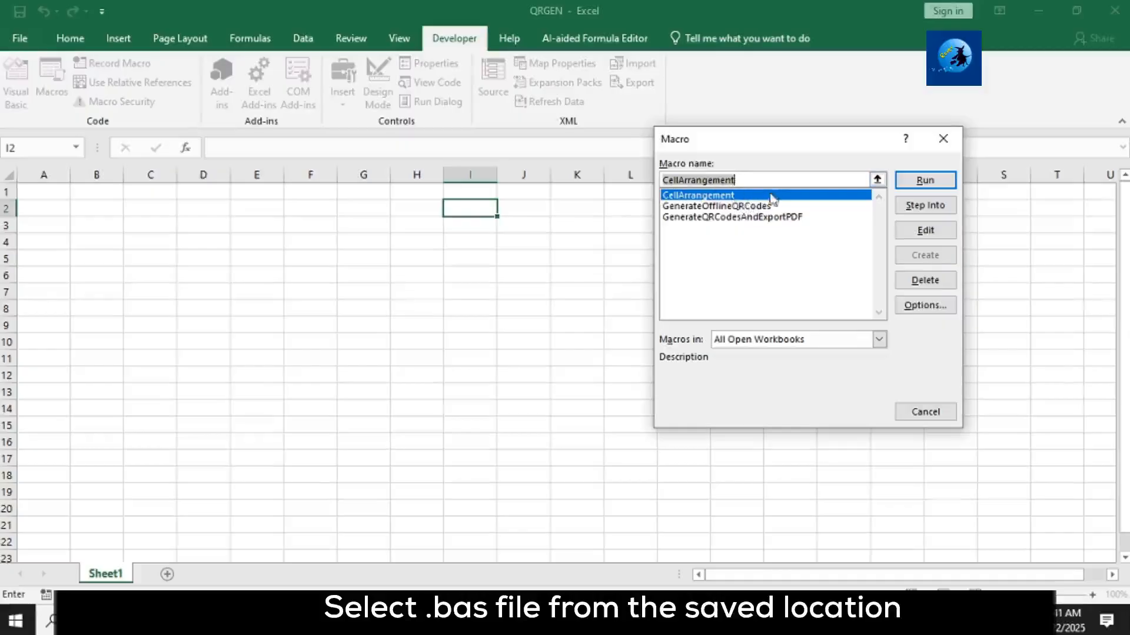
click(925, 180)
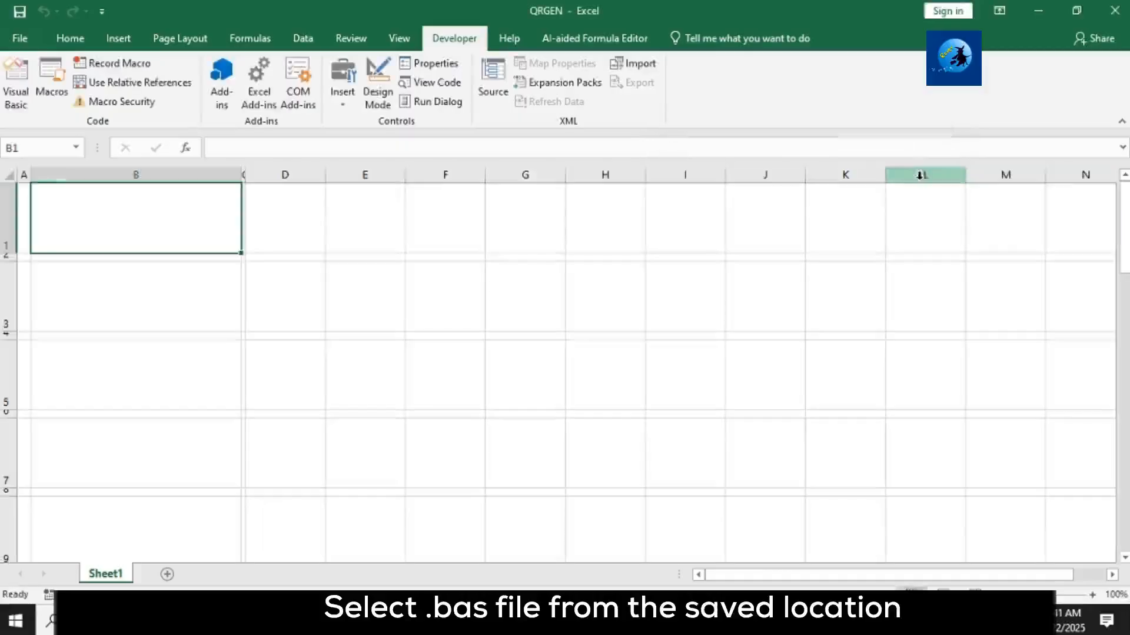
Enter the headers 'Enter Your URLs' in B1 and 'QR Image' in D1
text(Enter Your UR)
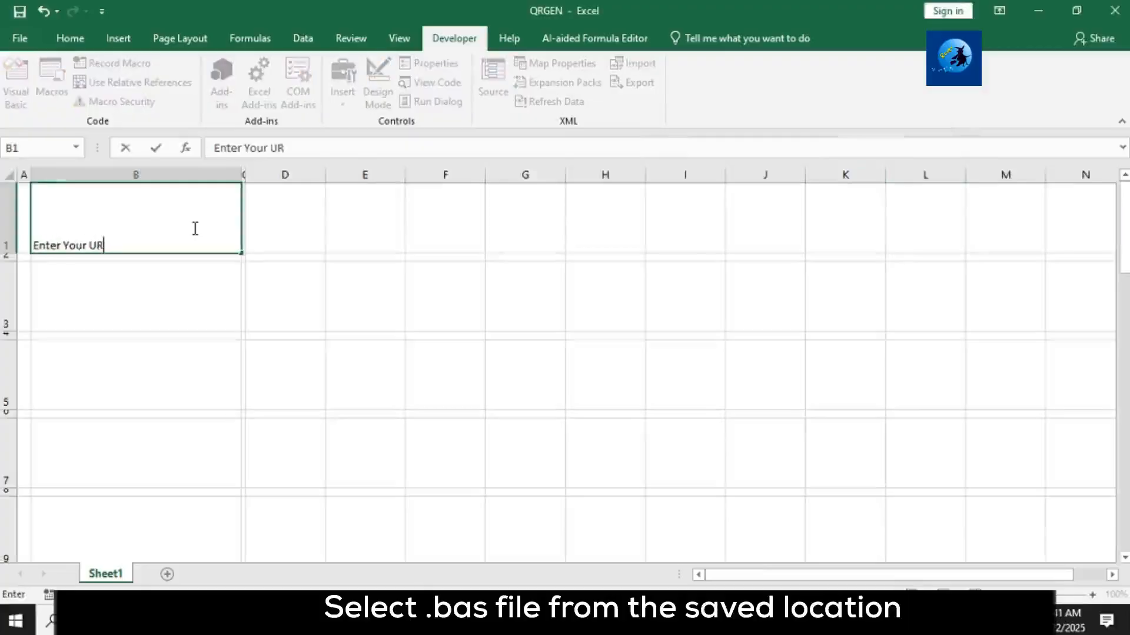
text(QR Ima)
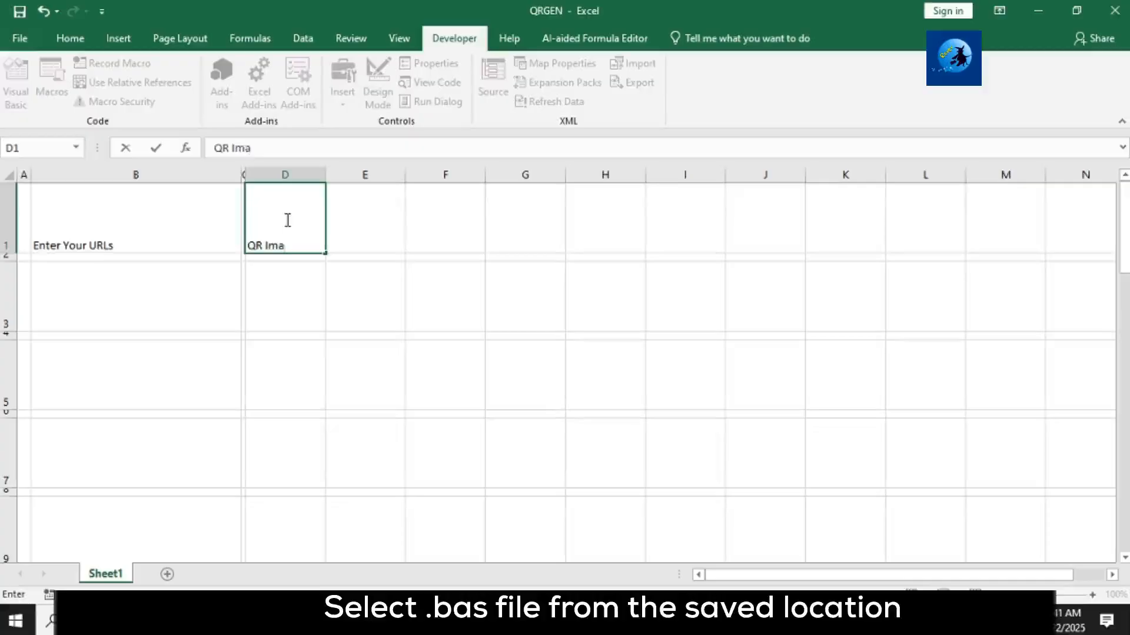
click(69, 38)
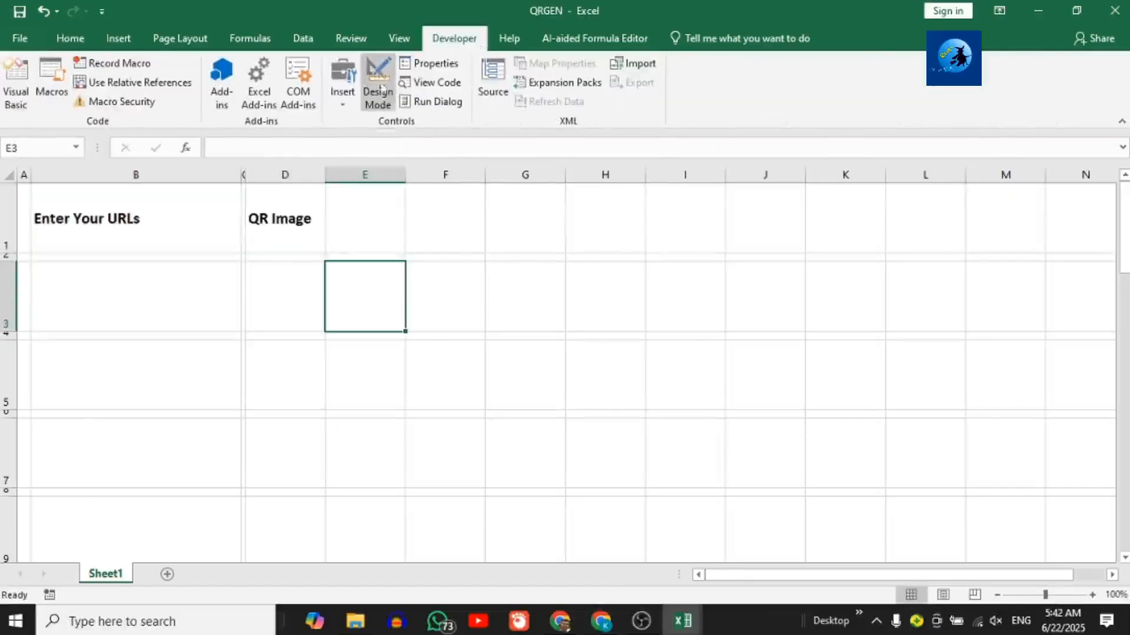
Insert a form-control button near F3 assigned to GenerateOfflineQRCodes
click(342, 79)
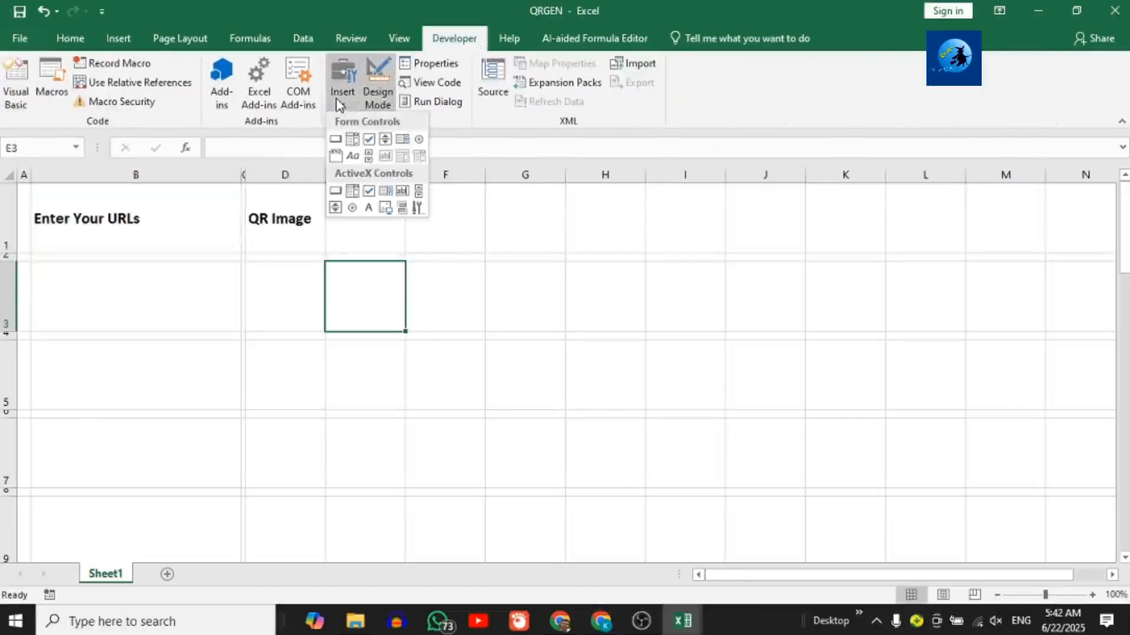
click(335, 139)
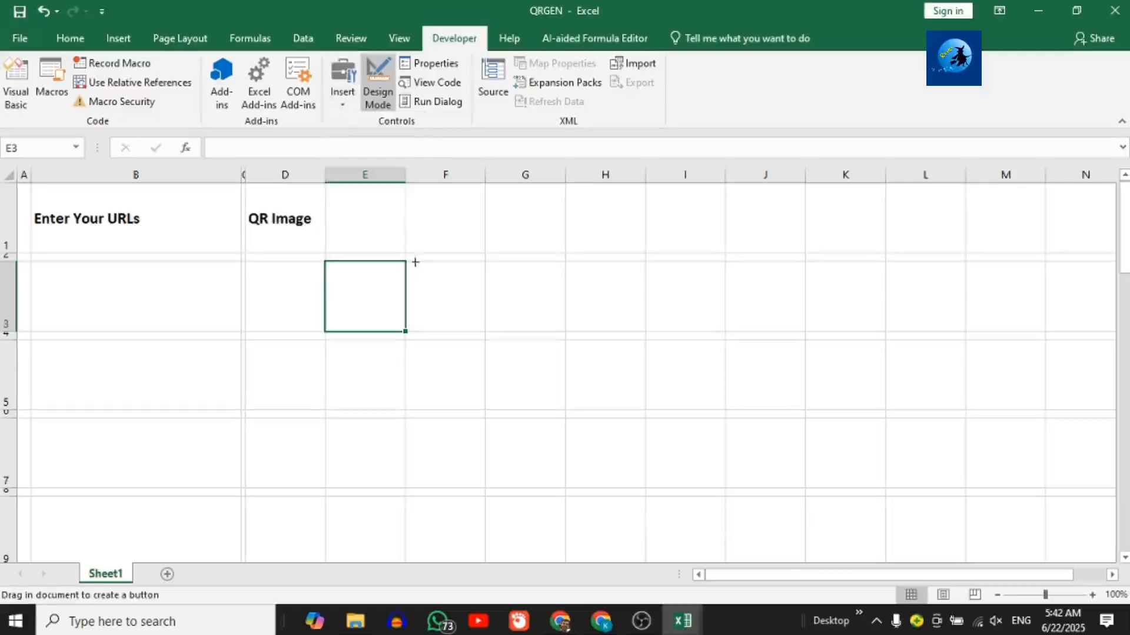
drag(323, 262, 406, 332)
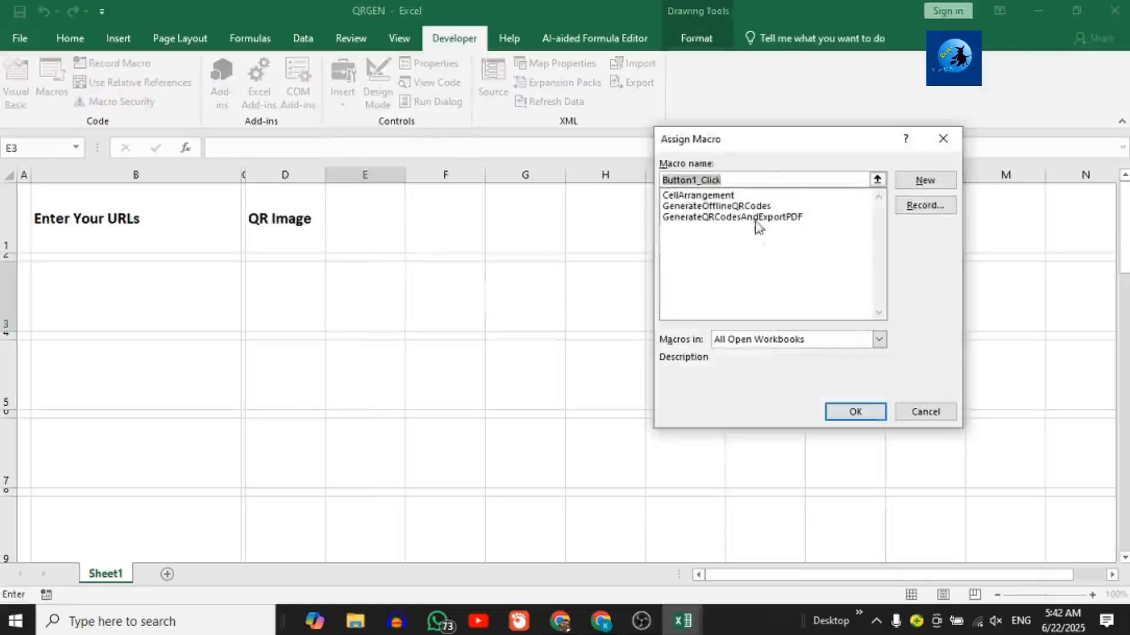
click(716, 205)
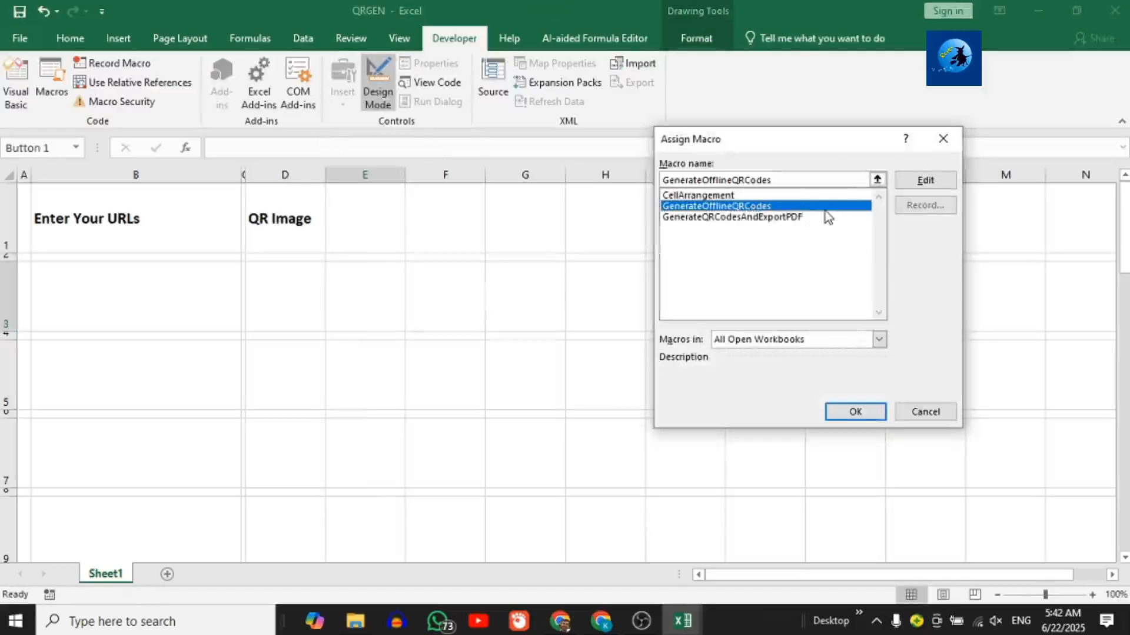
click(854, 412)
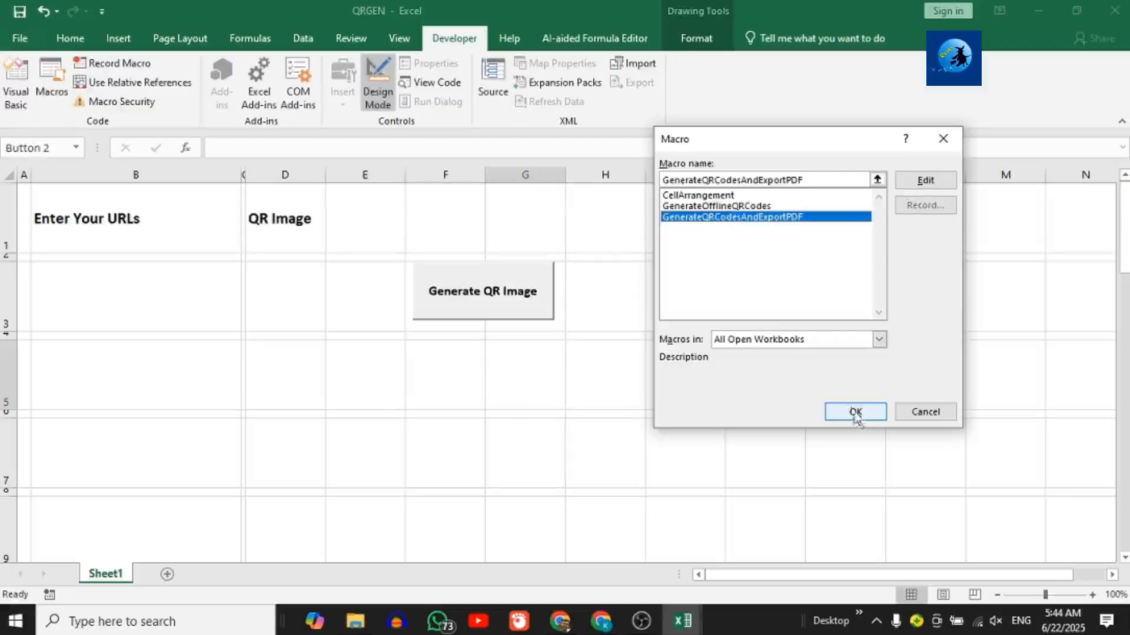
Add a second button assigned to GenerateQRCodesAndExportPDF and label both buttons
click(854, 412)
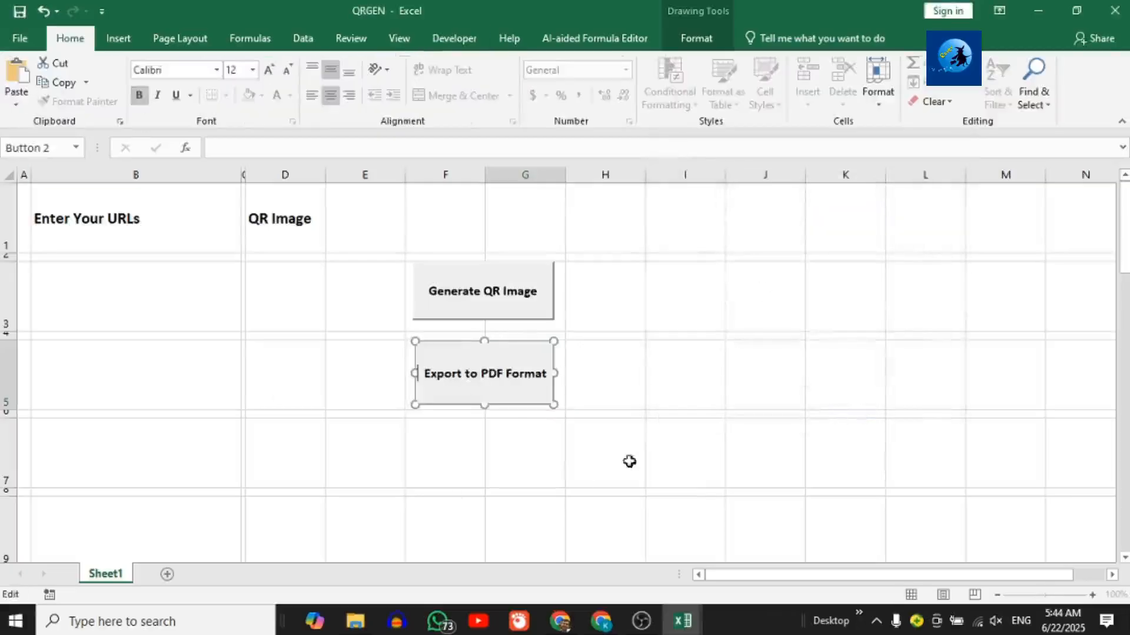
click(605, 451)
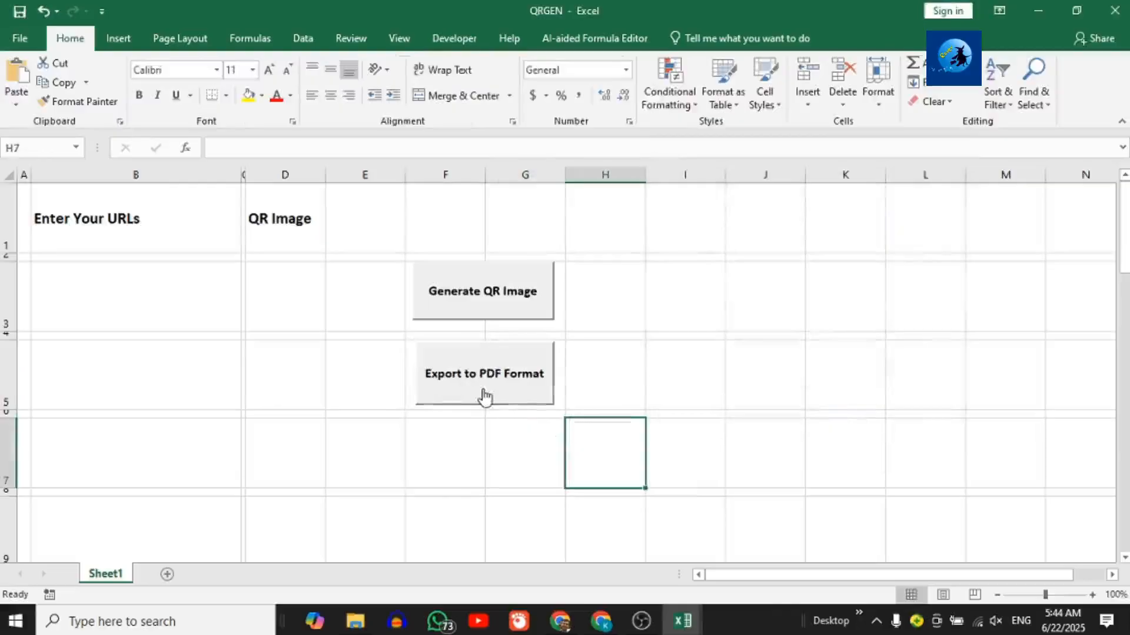
right_click(484, 373)
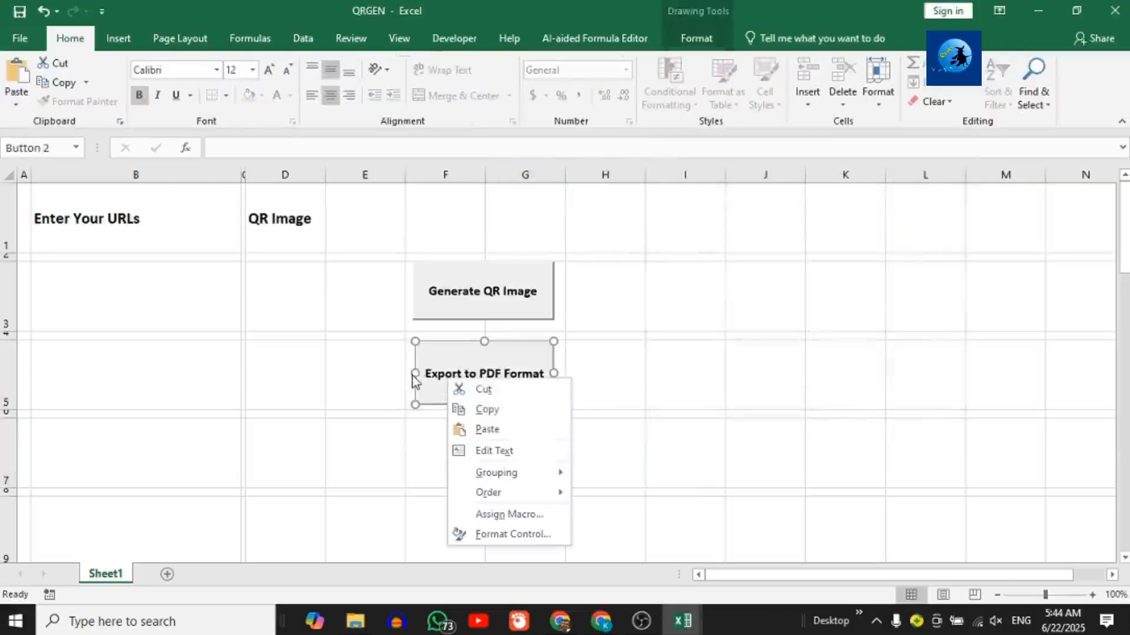
text(www.faceboo)
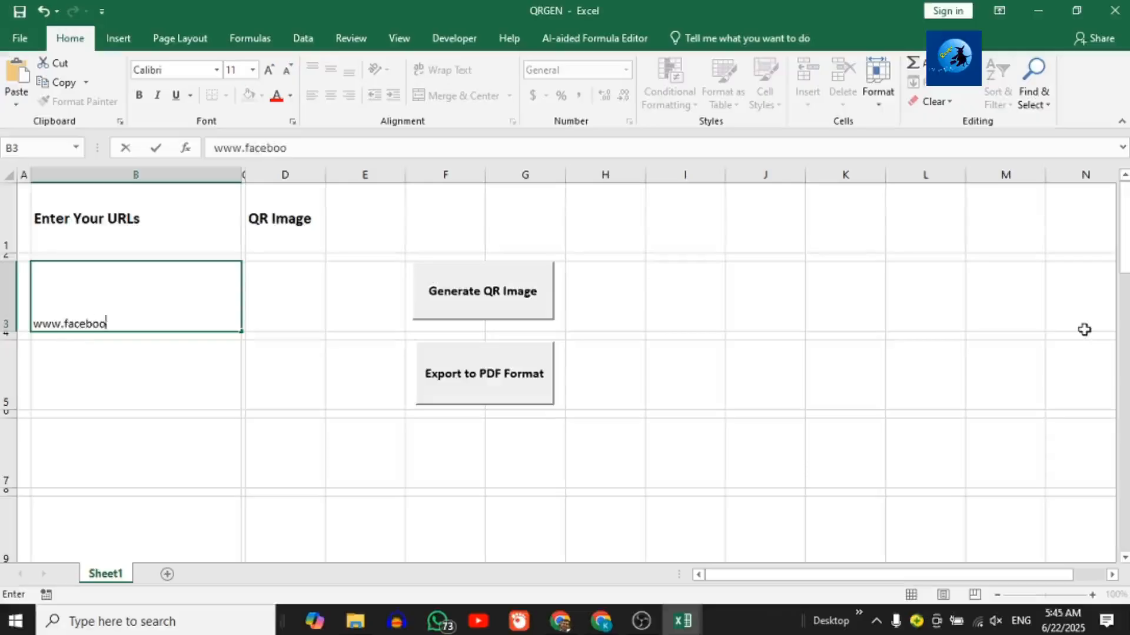
text(www.elegancebatik.com)
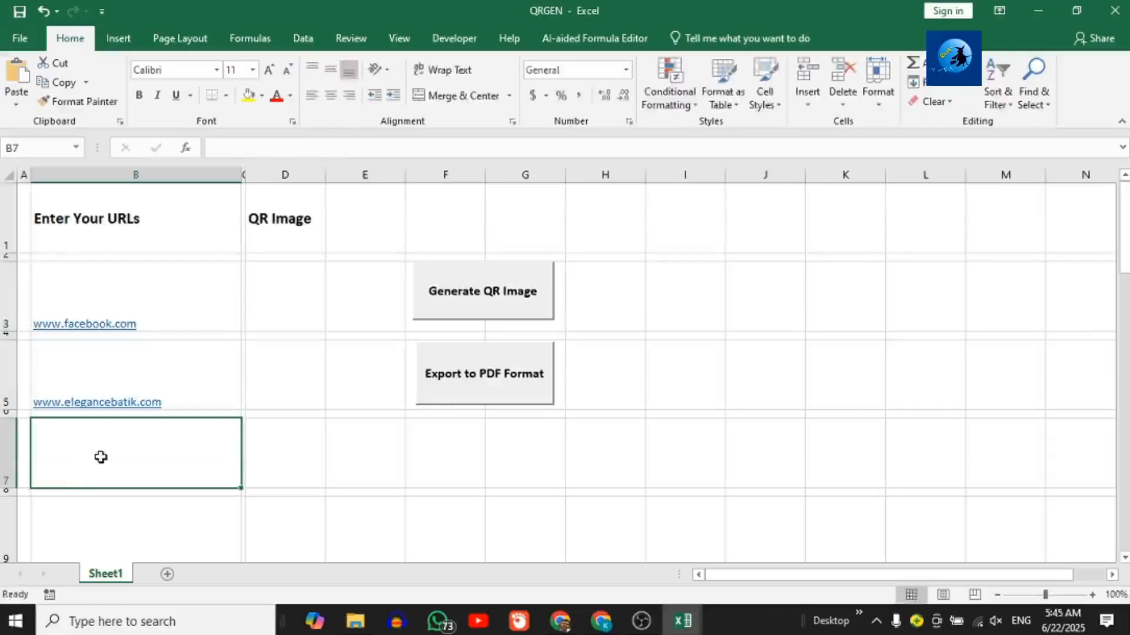
text(www.google.com)
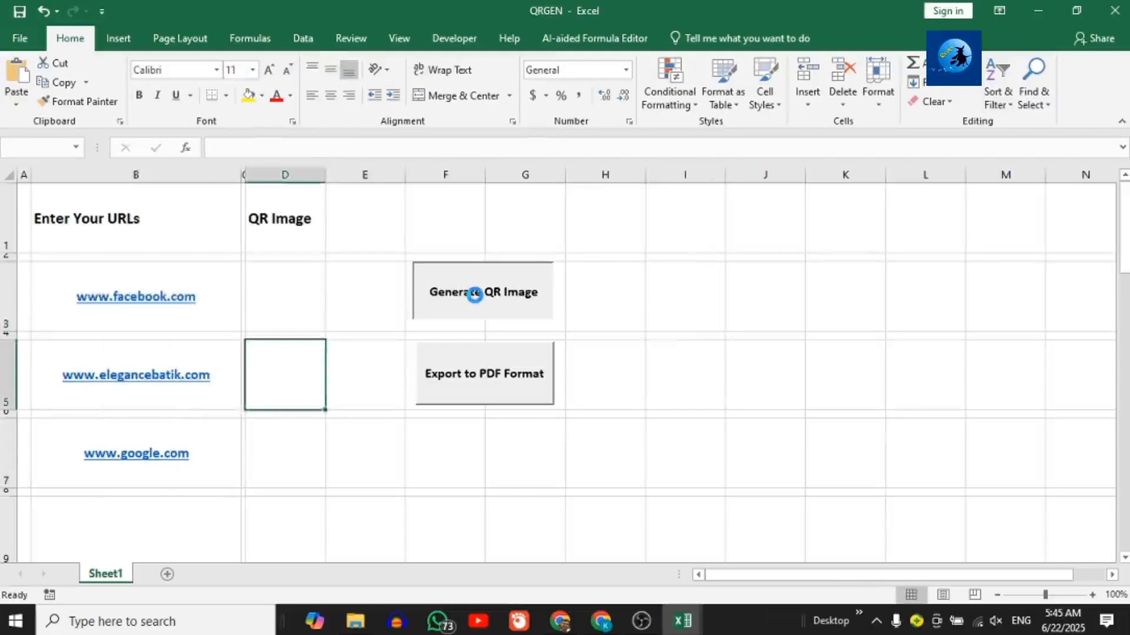
click(482, 292)
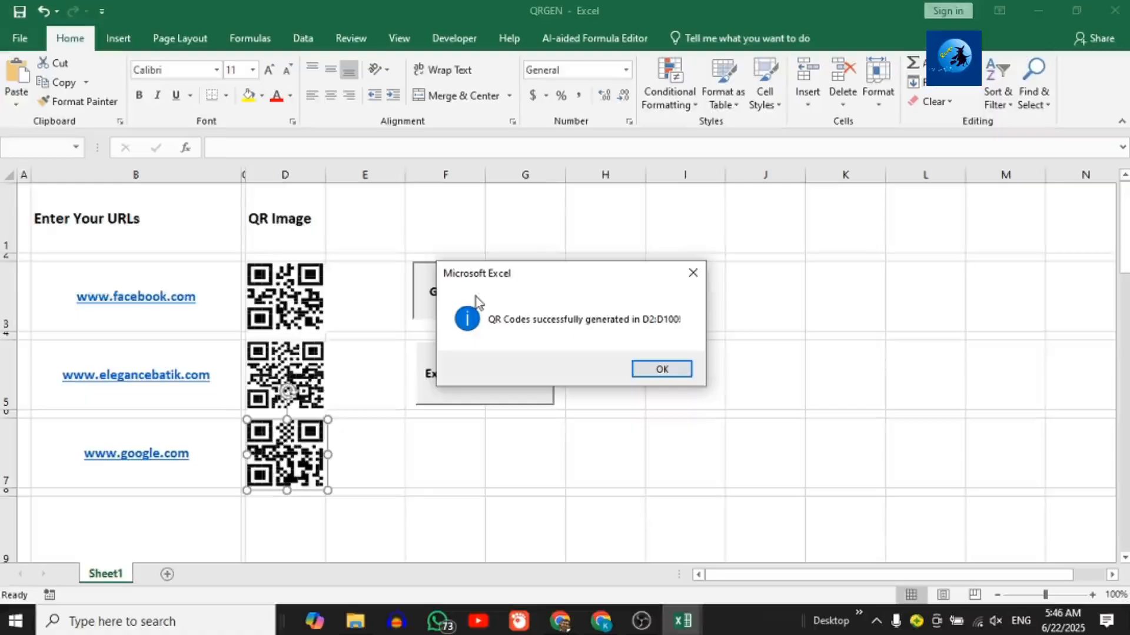
click(660, 368)
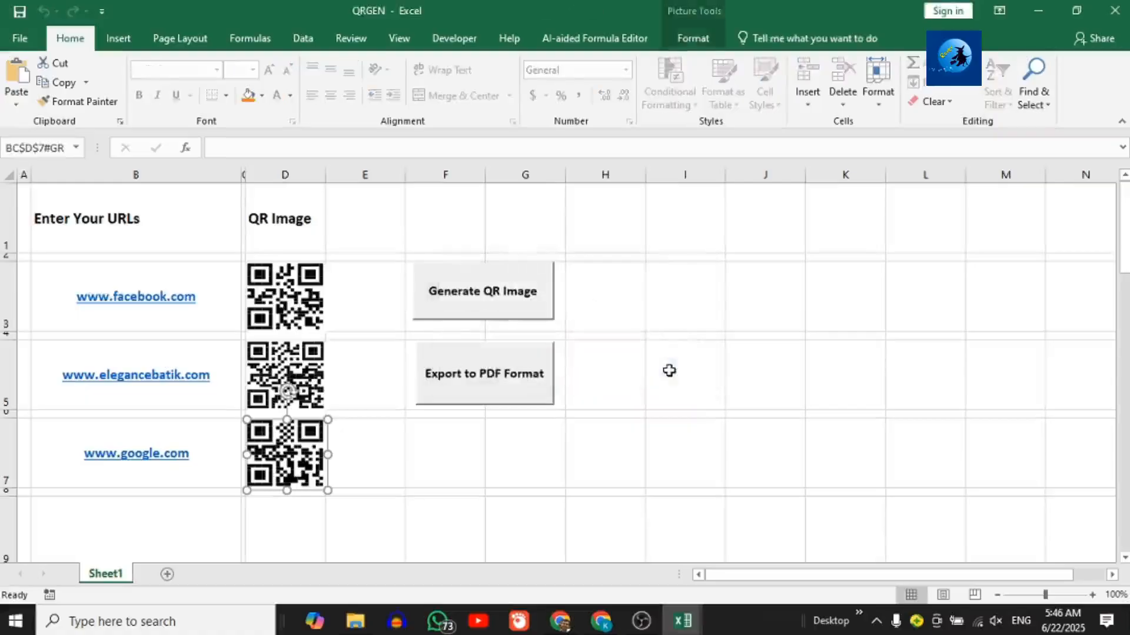
click(445, 452)
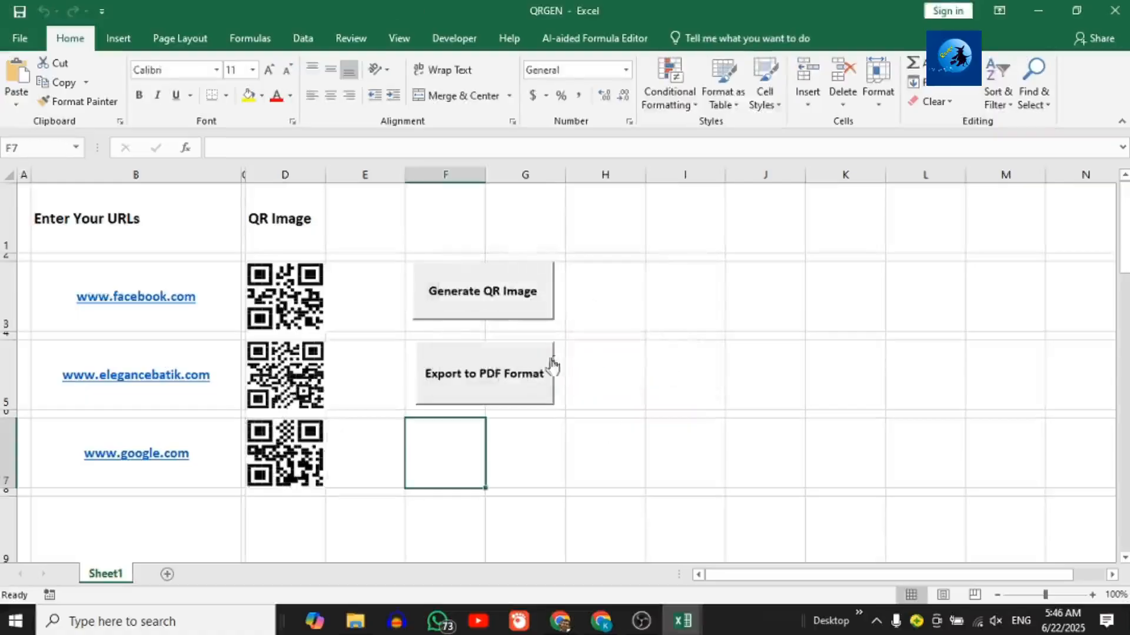
click(484, 374)
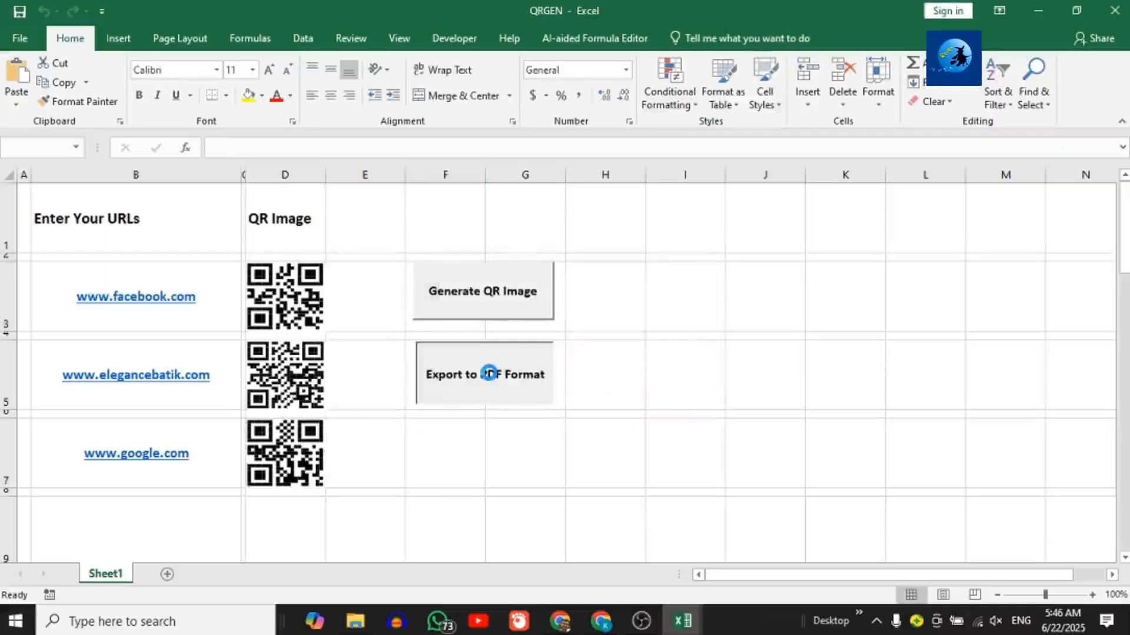
Export the QR code report as a PDF to the Desktop and acknowledge both messages
click(482, 291)
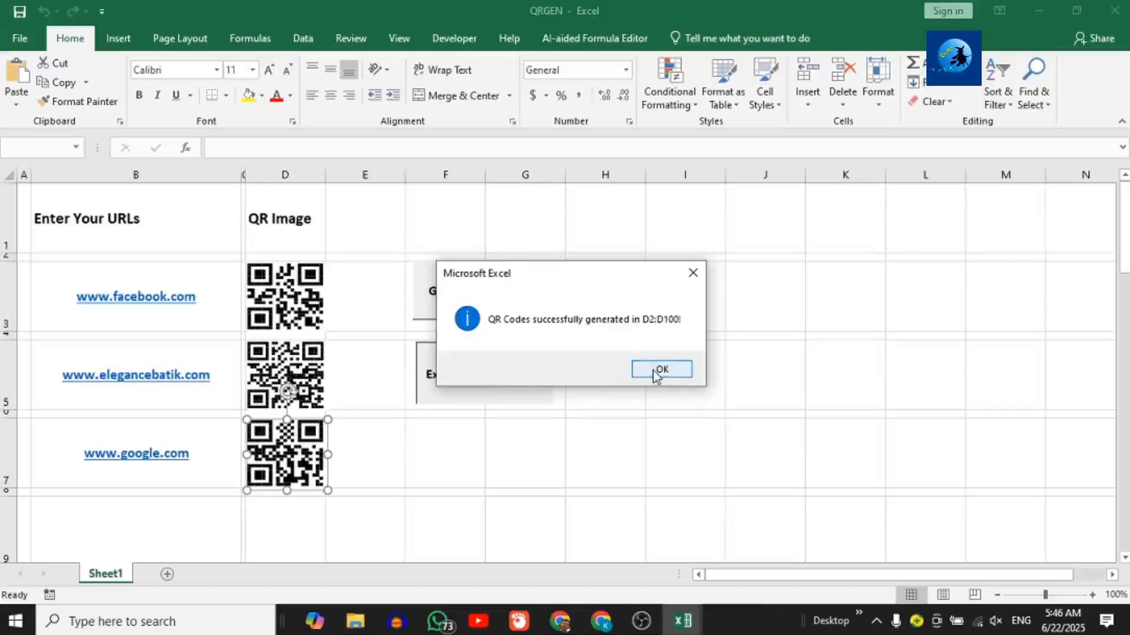
click(660, 369)
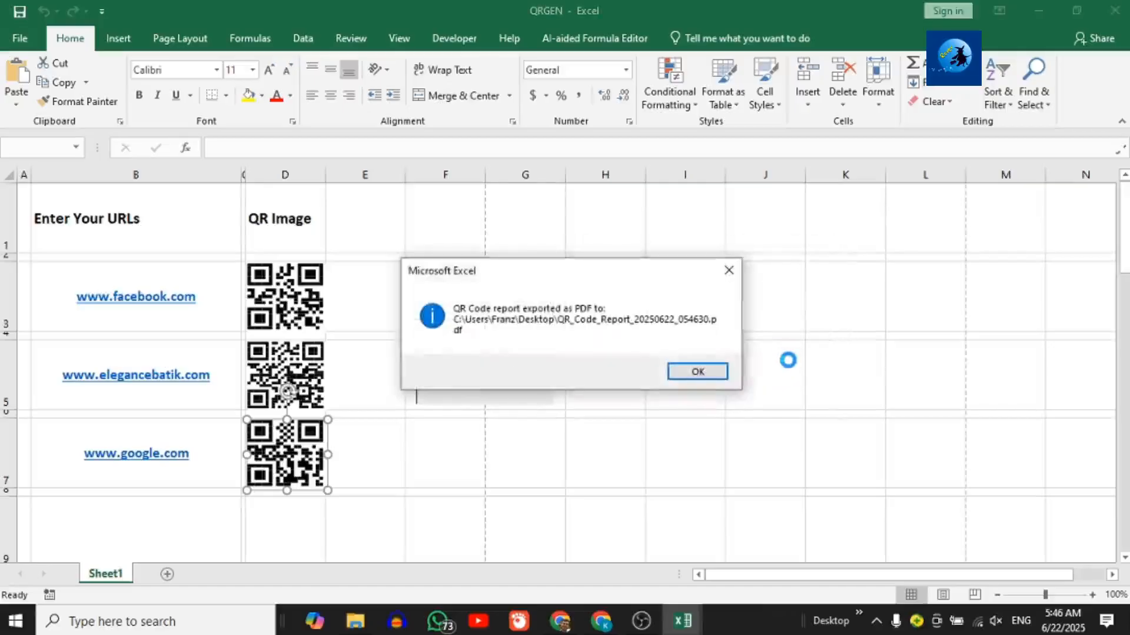
click(696, 371)
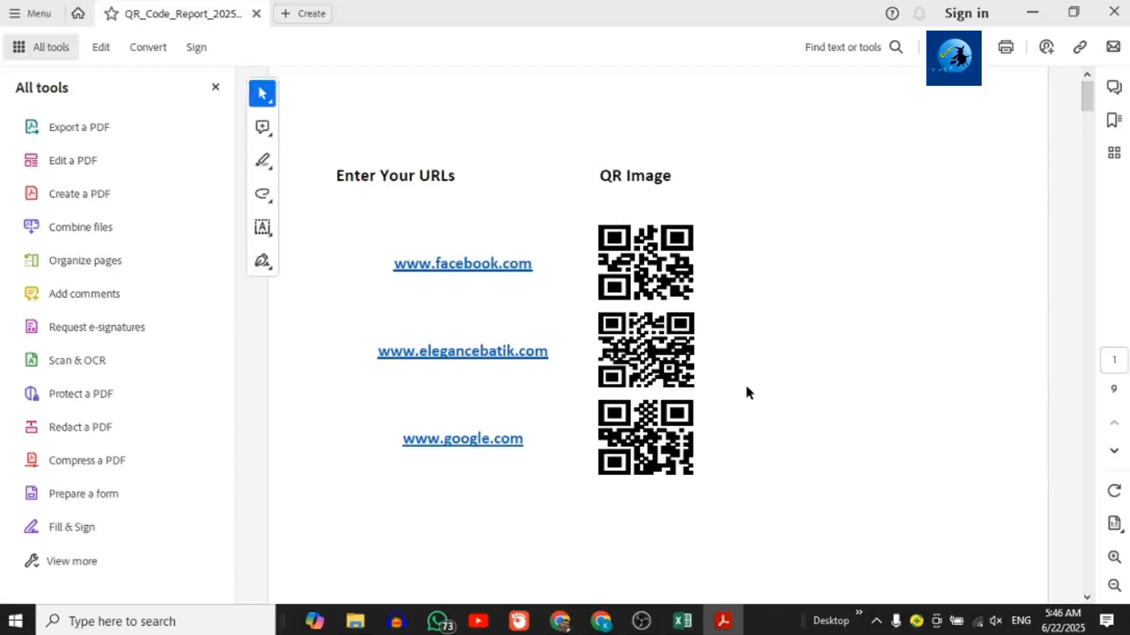